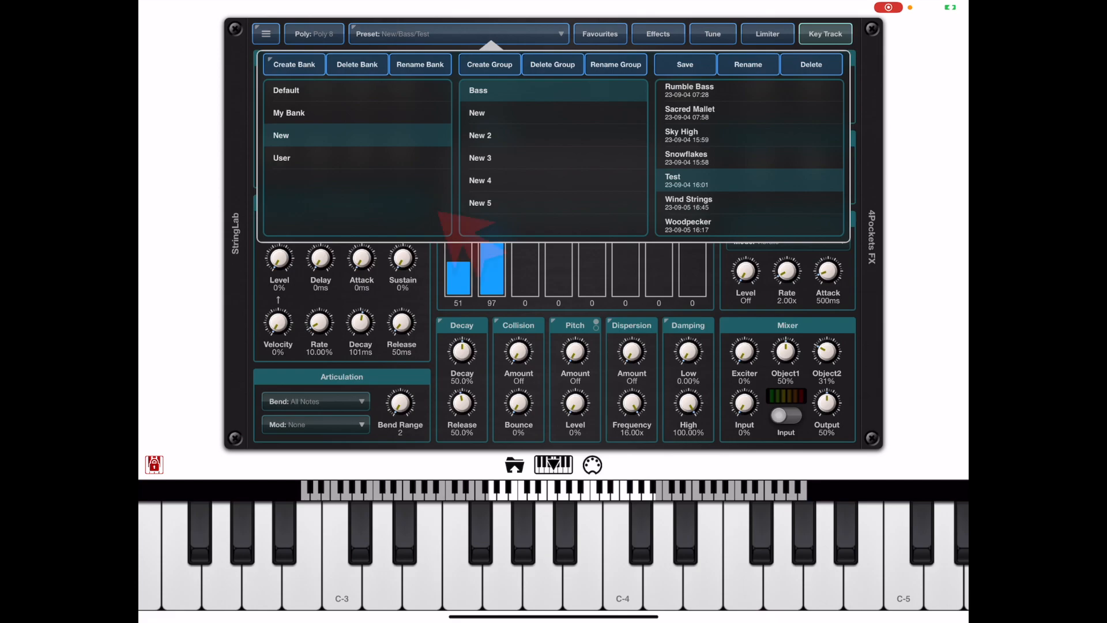
pyautogui.moveTo(477, 240)
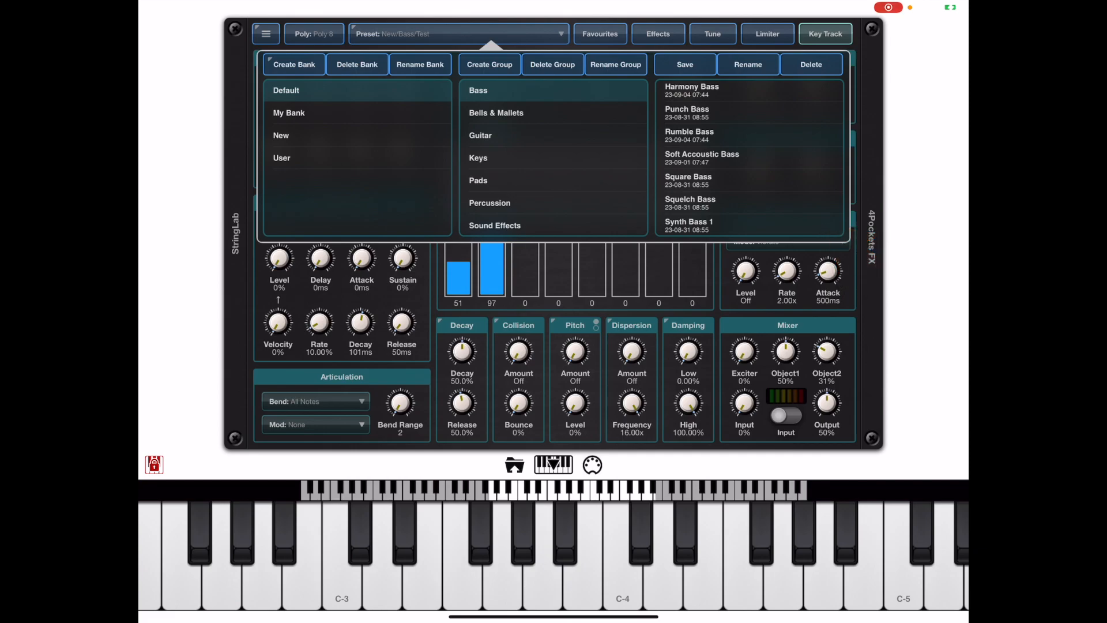
# Browse the Default bank's Bells & Mallets, Guitar and Pads groups, load a preset, and close the browser.
pyautogui.click(496, 113)
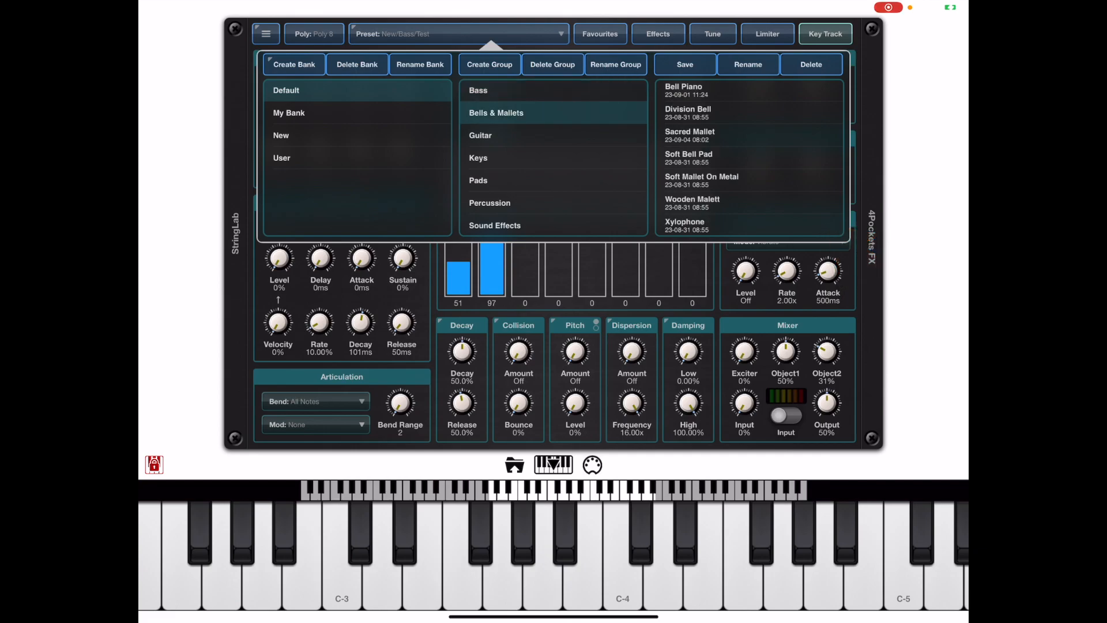
pyautogui.click(480, 136)
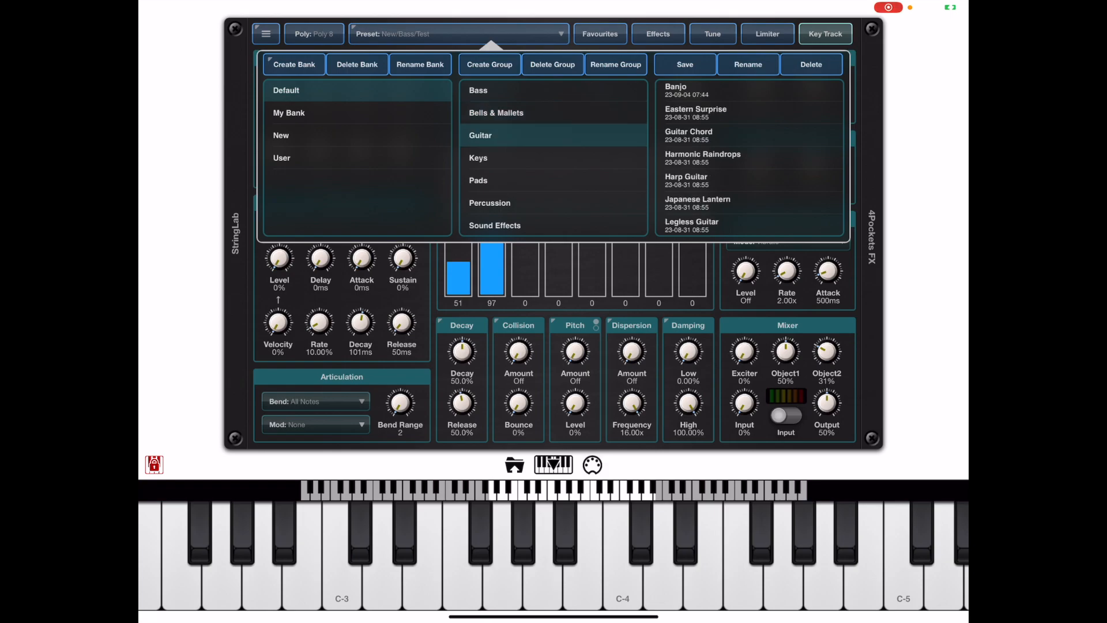
pyautogui.click(479, 157)
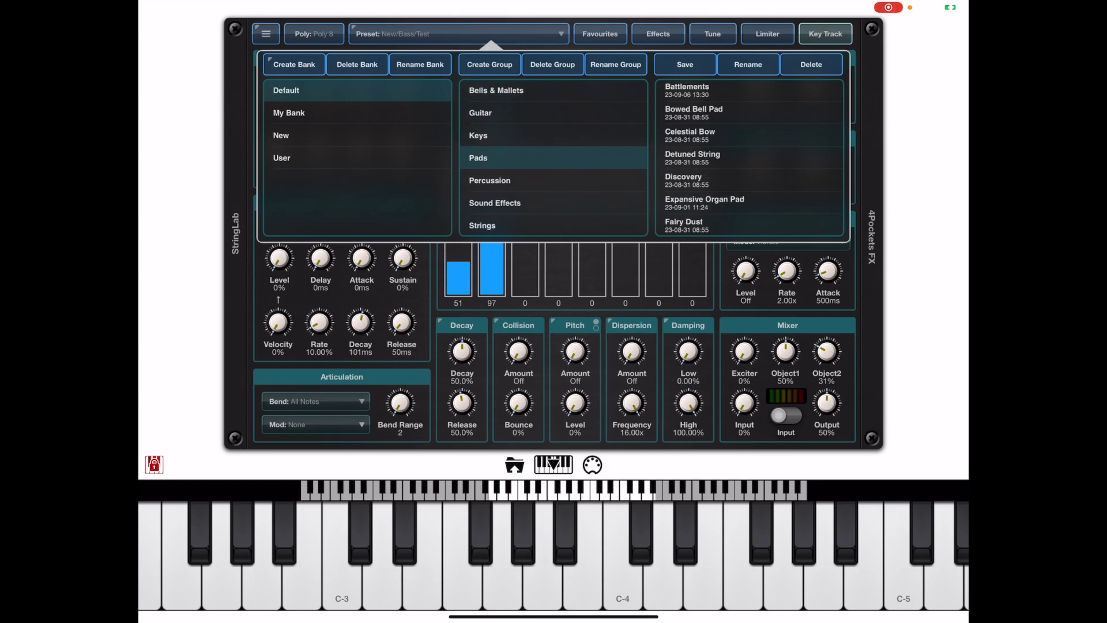
pyautogui.scroll(3)
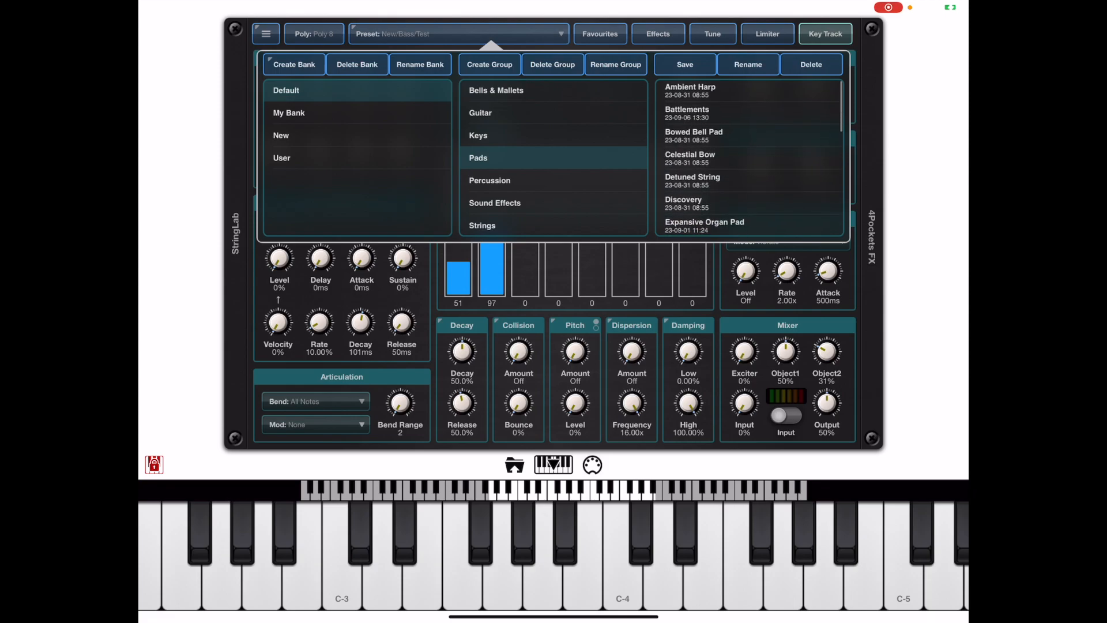
pyautogui.click(689, 91)
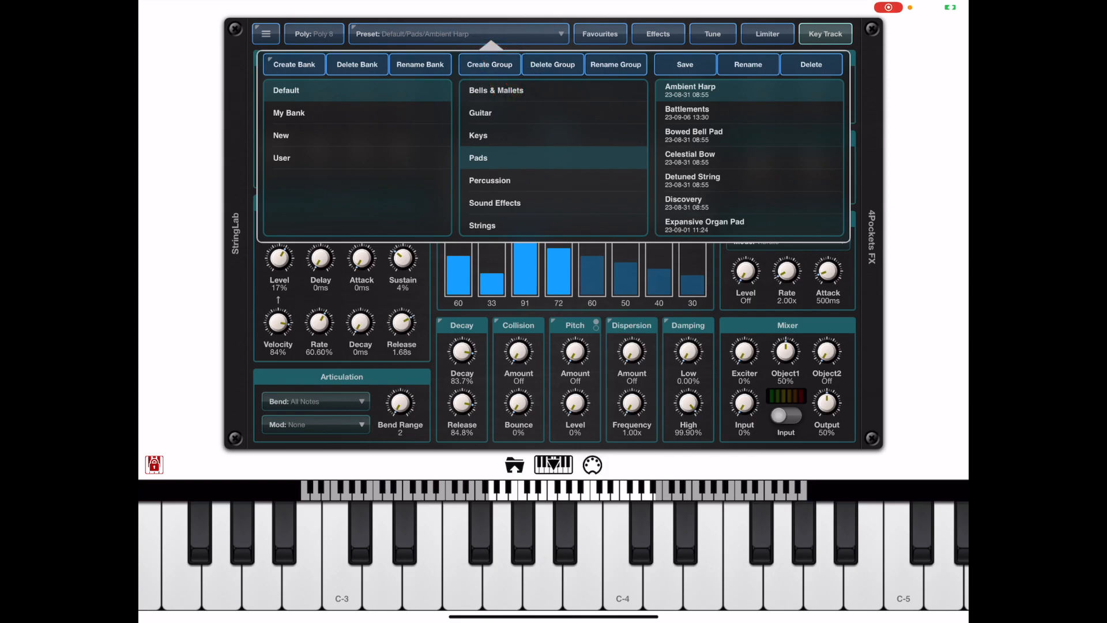
pyautogui.click(693, 135)
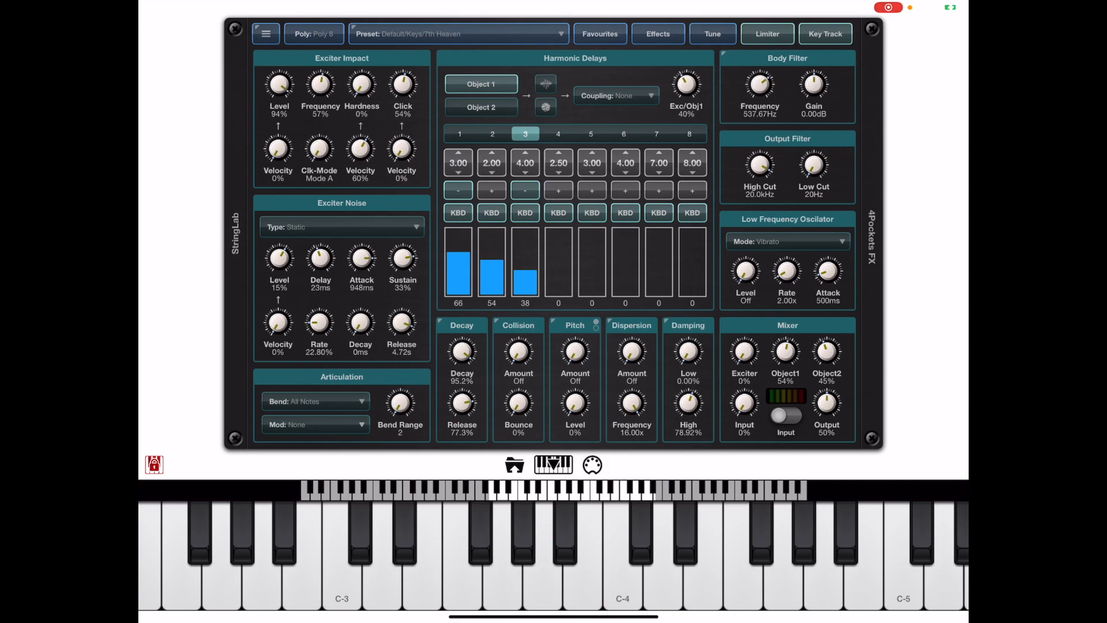
# From the User bank in the preset browser, create a bank named 'My Bank'.
pyautogui.click(457, 34)
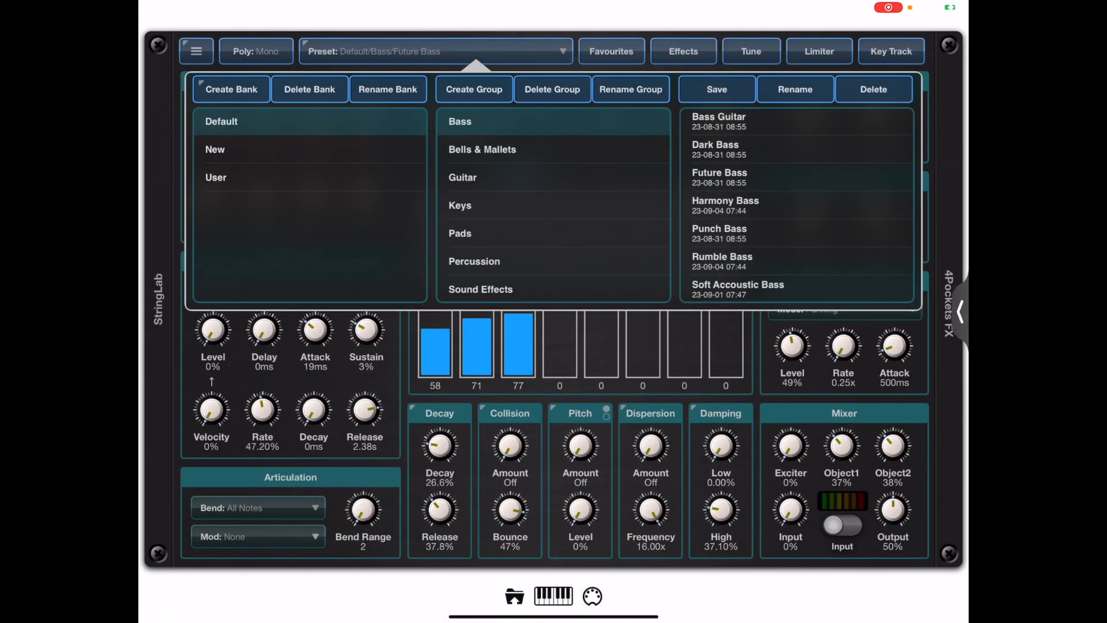
pyautogui.click(217, 177)
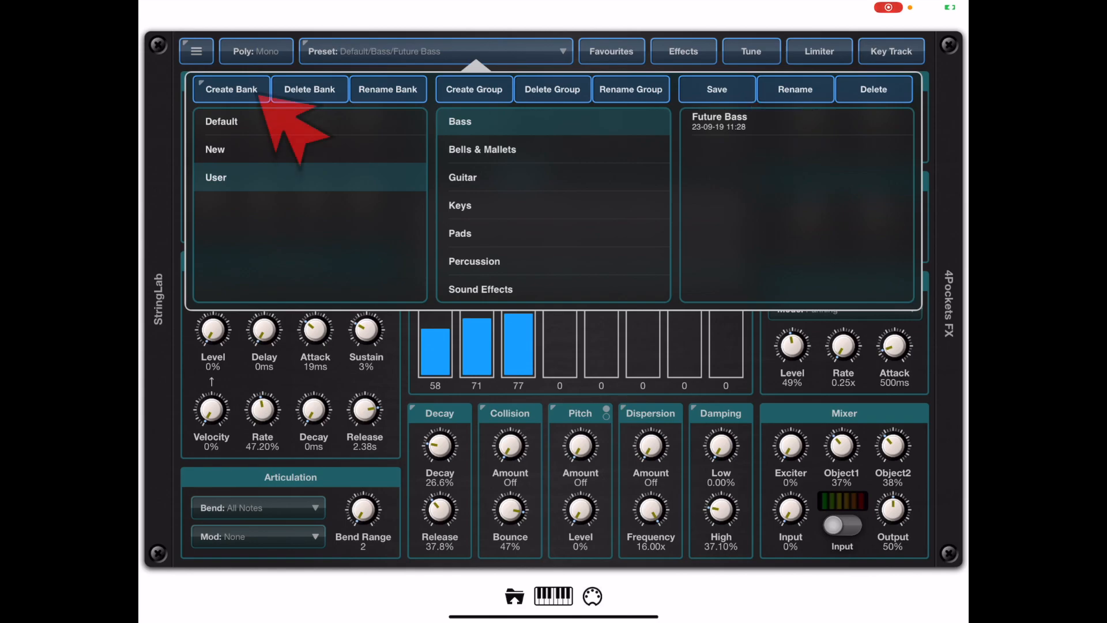
pyautogui.click(230, 89)
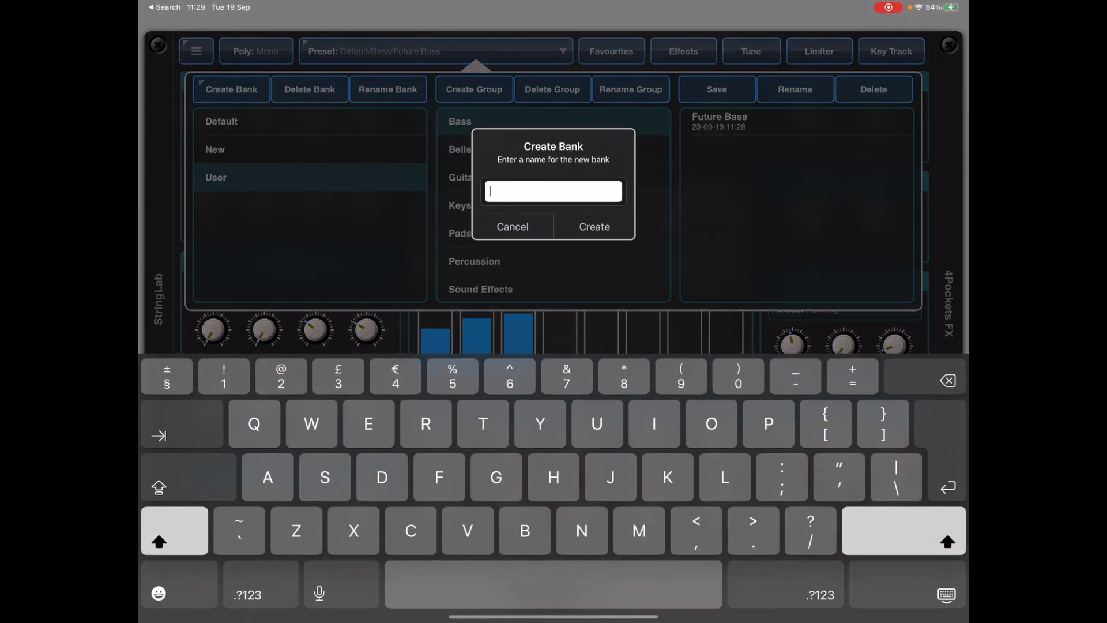
pyautogui.write('My Ba')
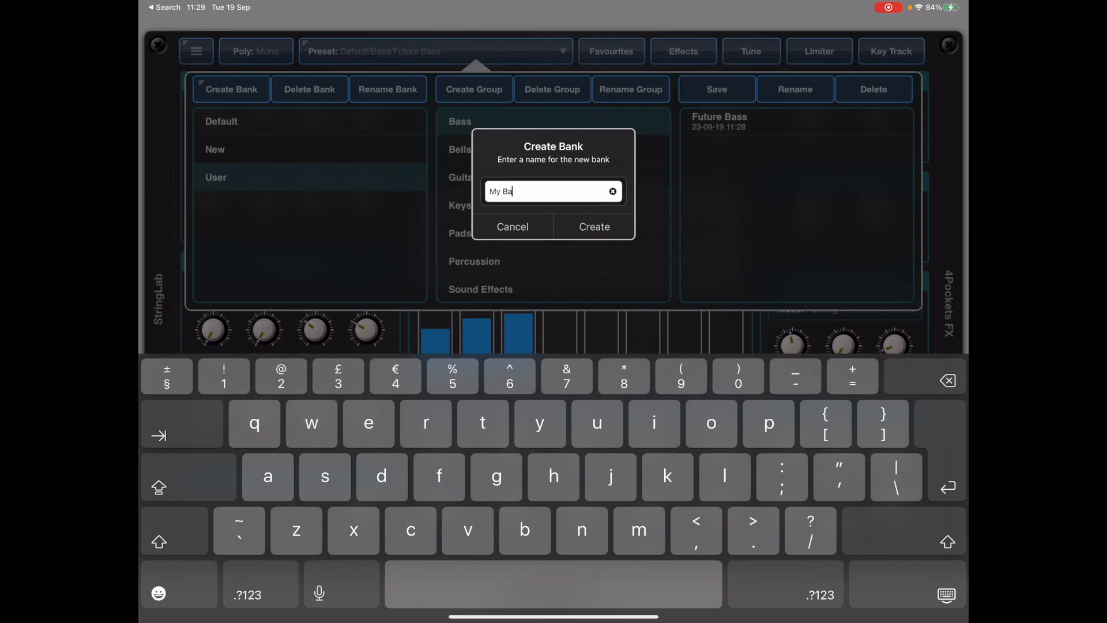
pyautogui.click(593, 226)
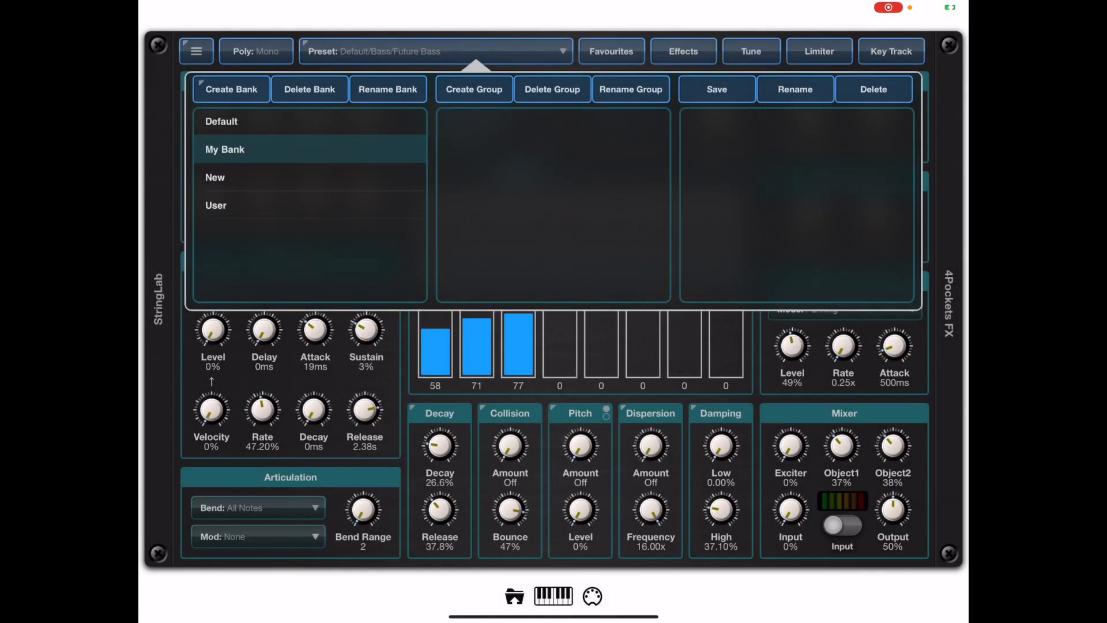
# Create the 'Pads' group, save the current sound there as 'New Pad', and dismiss the confirmation.
pyautogui.click(473, 89)
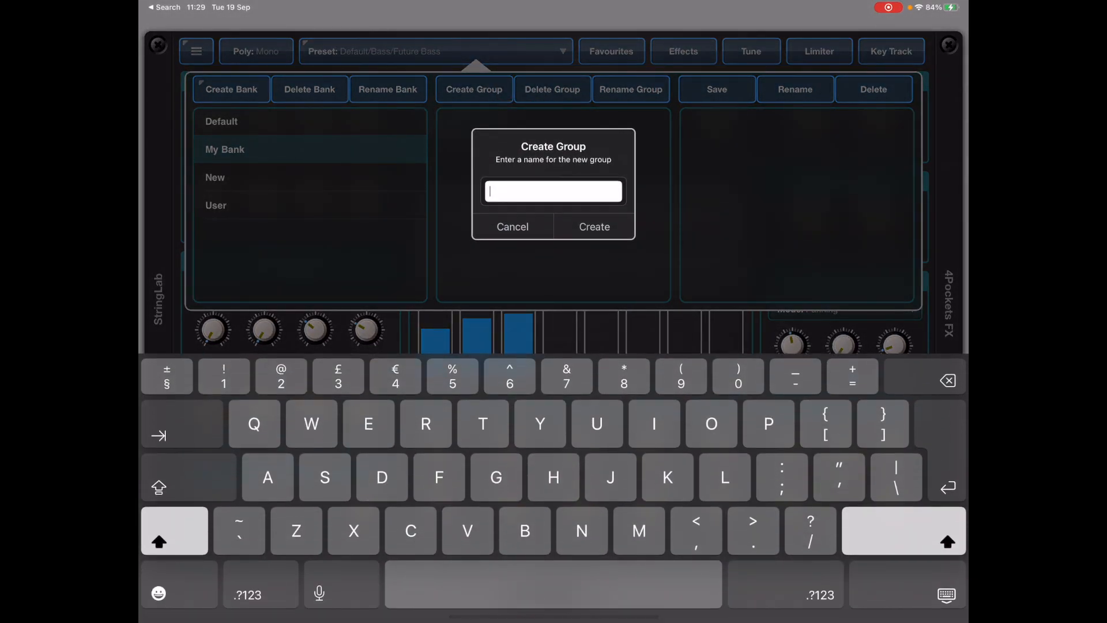
pyautogui.write('Pads')
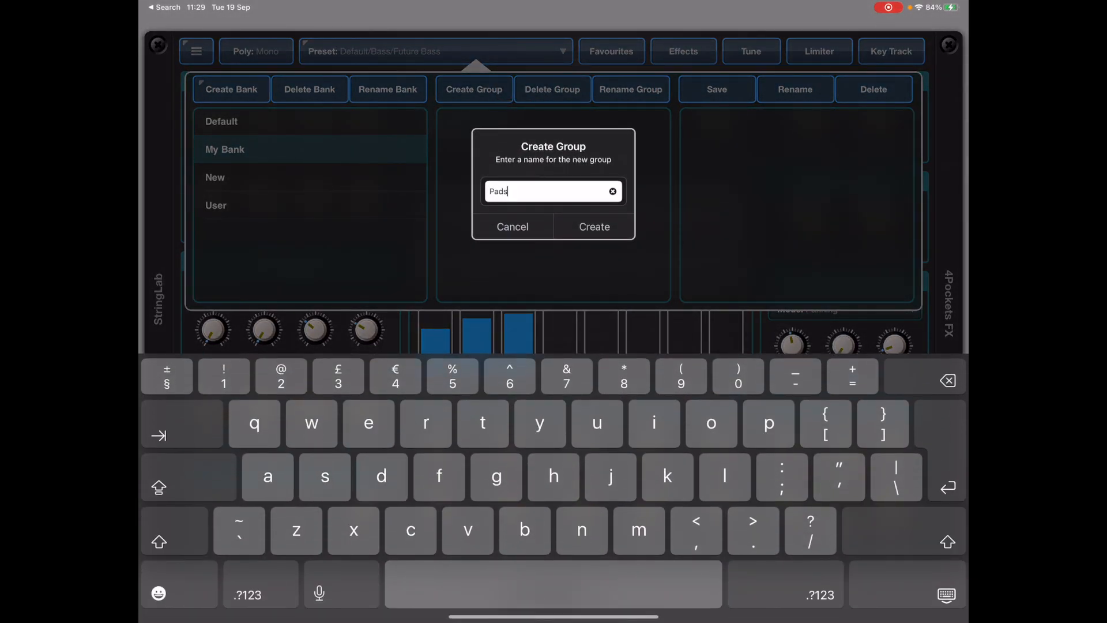
pyautogui.click(593, 226)
pyautogui.write('New Pad')
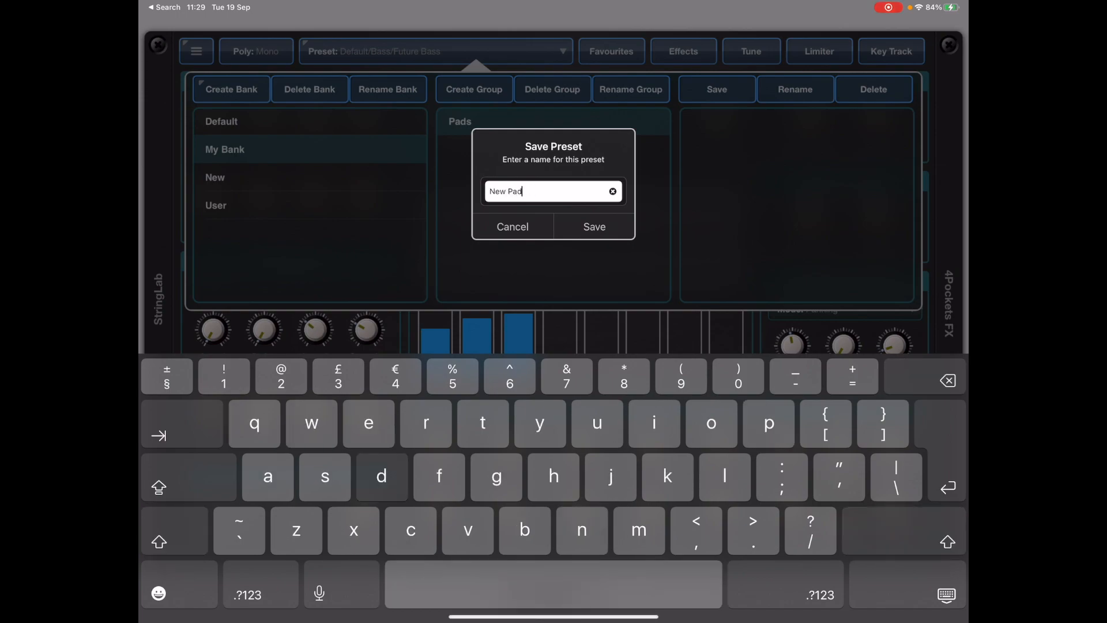
pyautogui.click(593, 226)
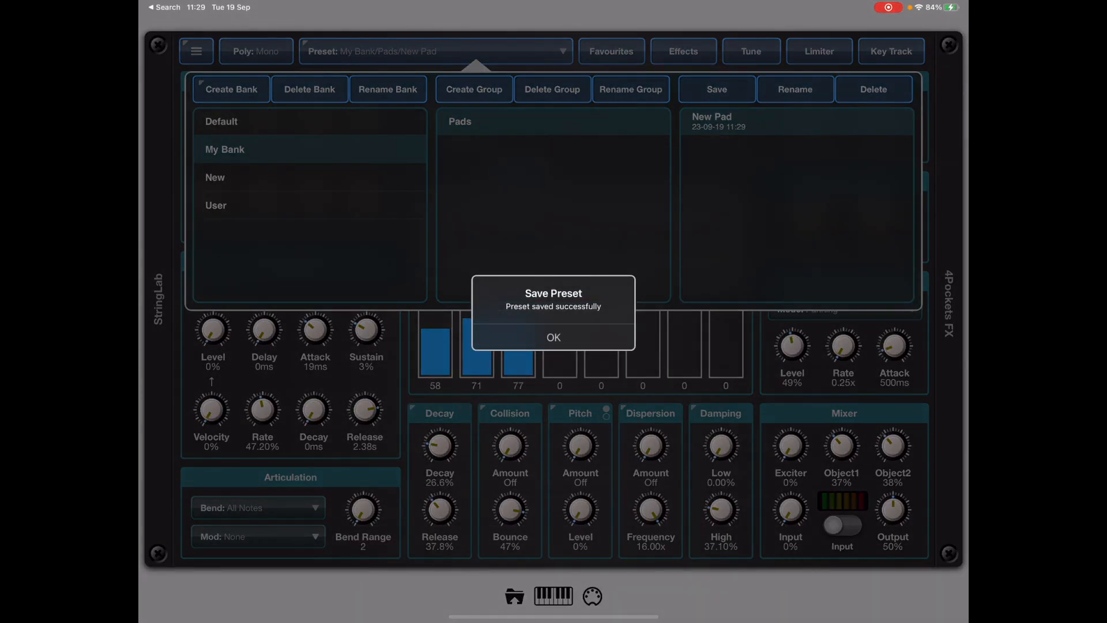
pyautogui.click(553, 337)
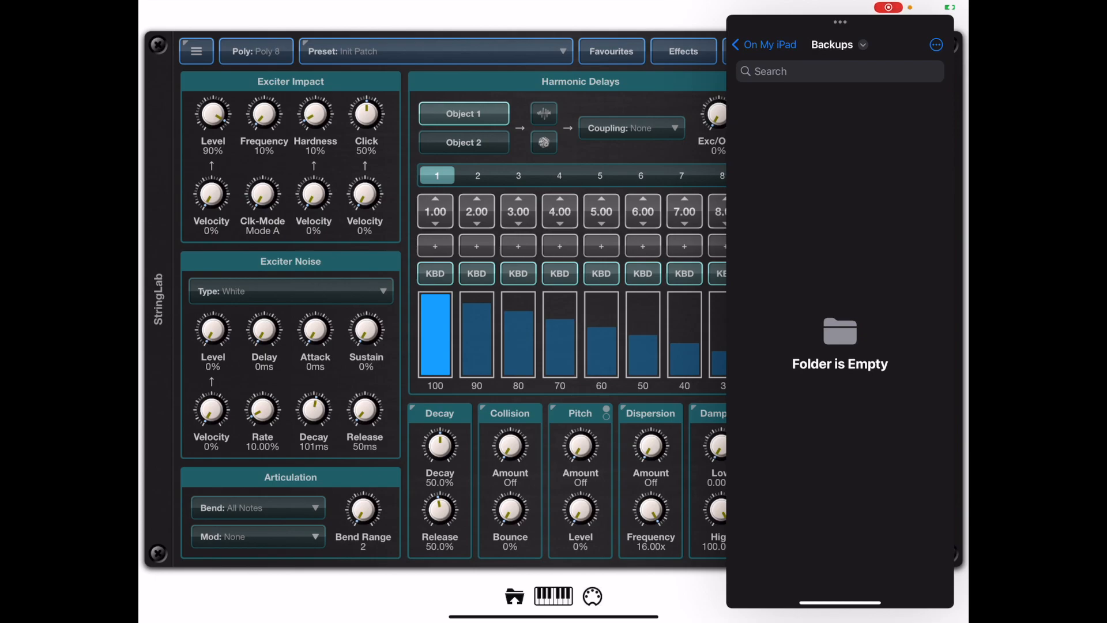
# In Files, browse into the Bells & Mallets folder, then go back to Default.string_bank.
pyautogui.click(434, 50)
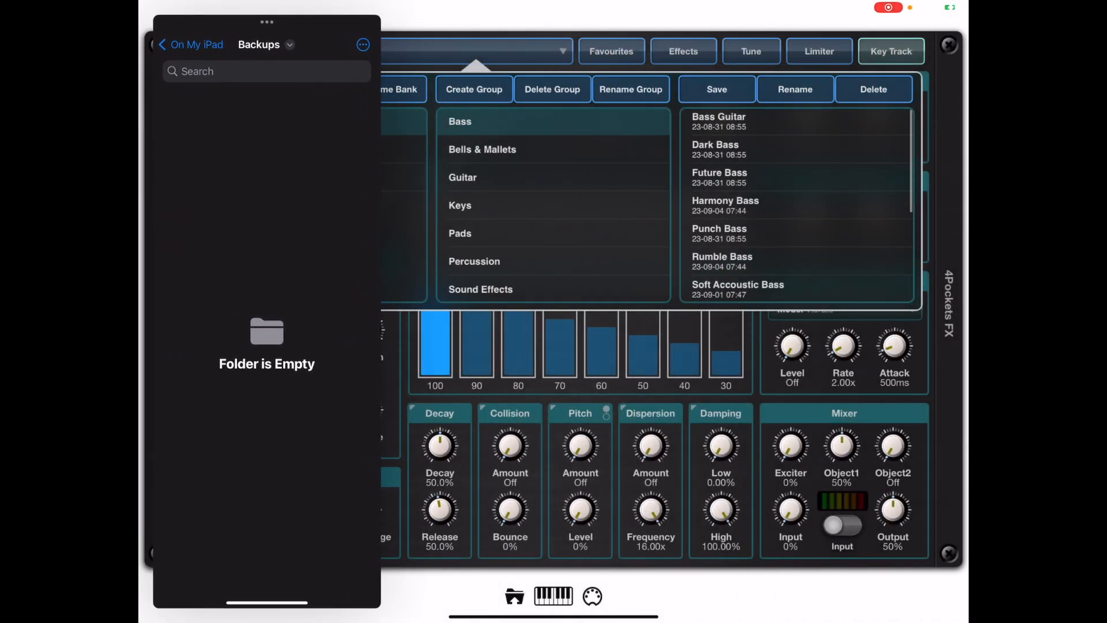
pyautogui.click(718, 177)
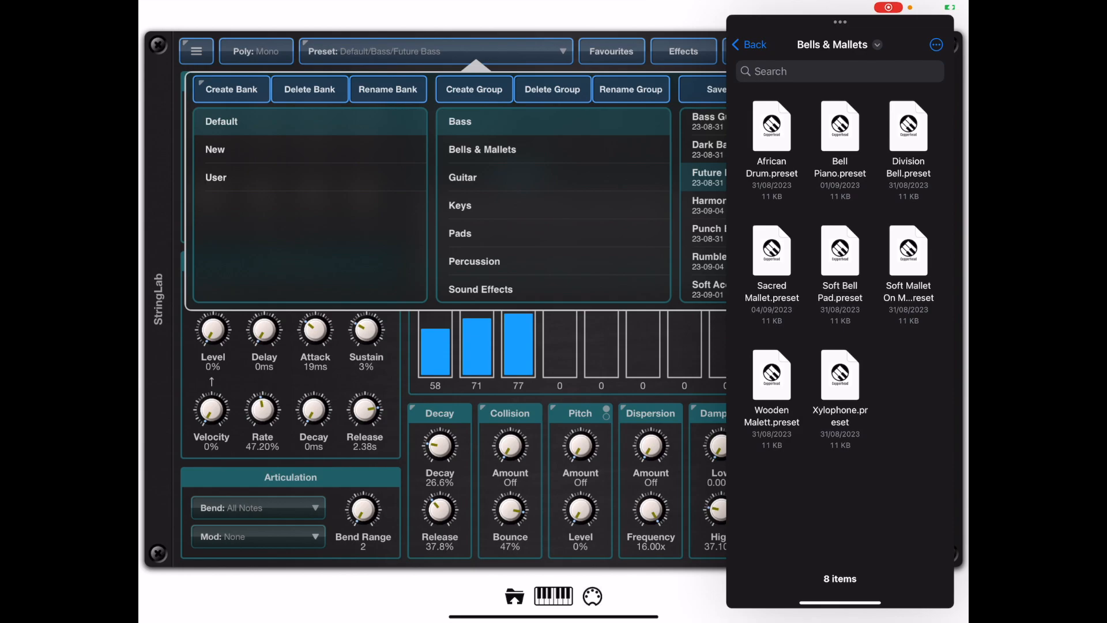
pyautogui.click(749, 45)
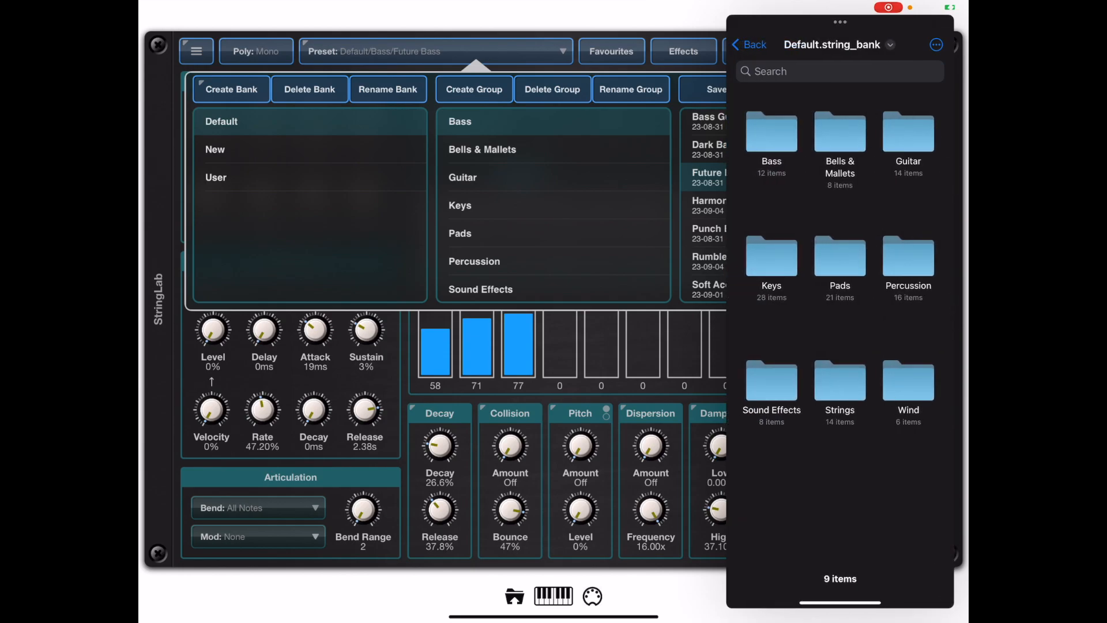
pyautogui.click(748, 44)
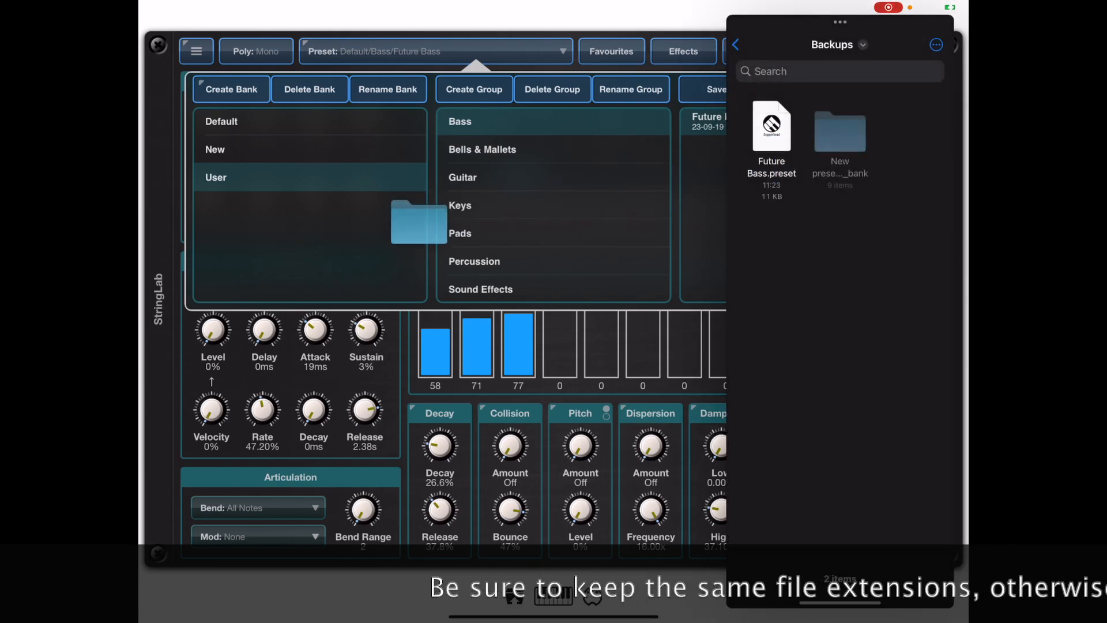
# Add the bank folder from Files' Backups to StringLab's bank list.
pyautogui.click(230, 88)
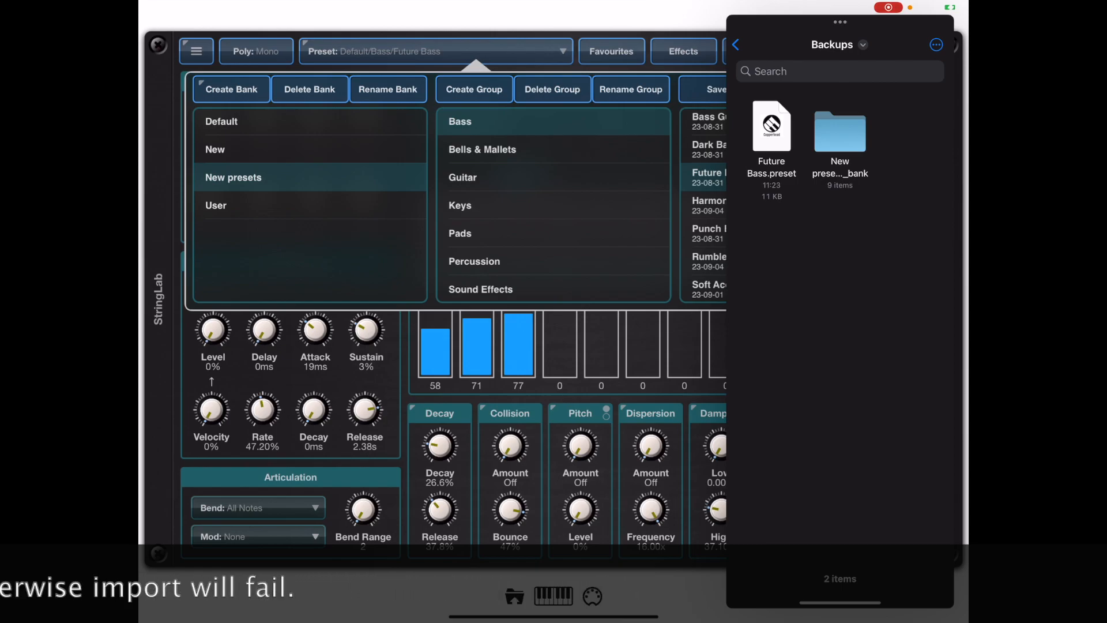
# Confirm deletion of the New presets bank and all its contents.
pyautogui.click(308, 89)
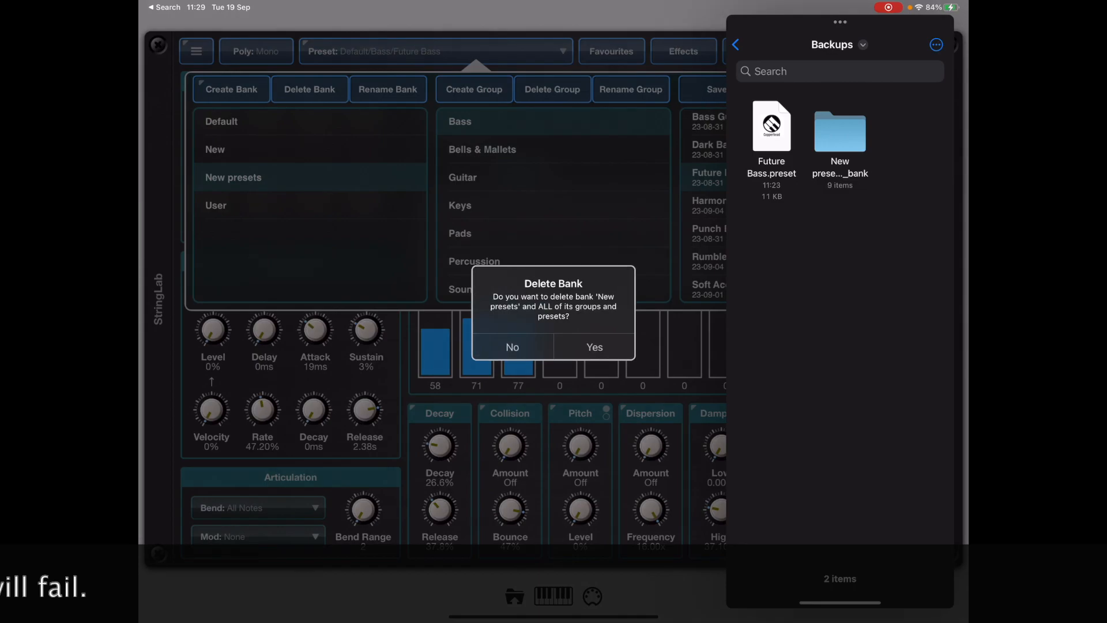
pyautogui.click(594, 346)
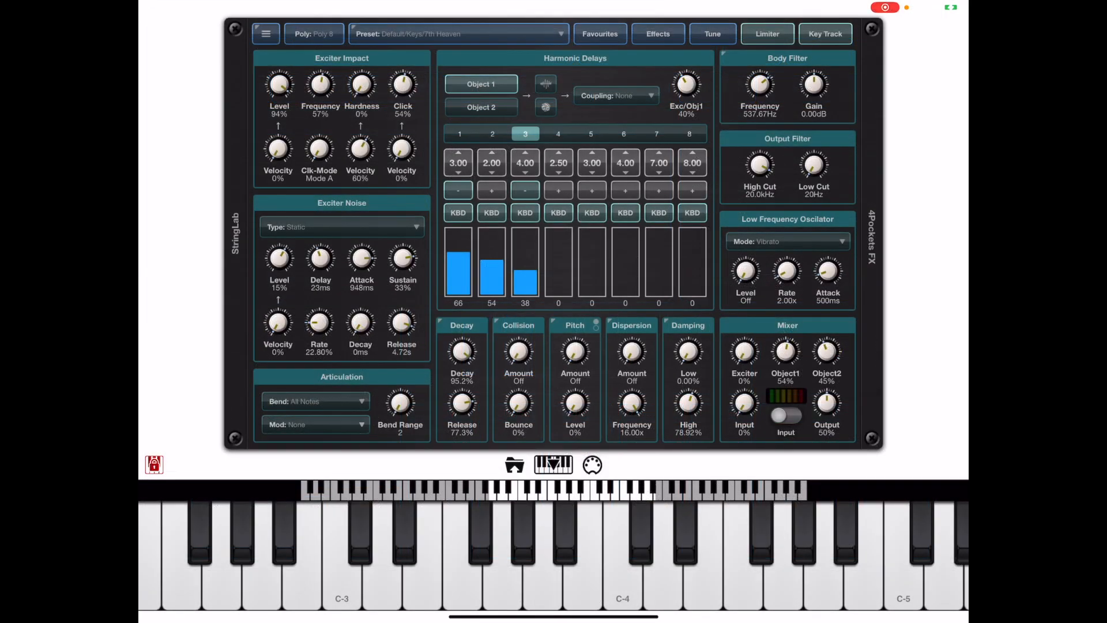
# Import the New presets bank folder from the iPad's Backups and open it in the browser.
pyautogui.click(457, 33)
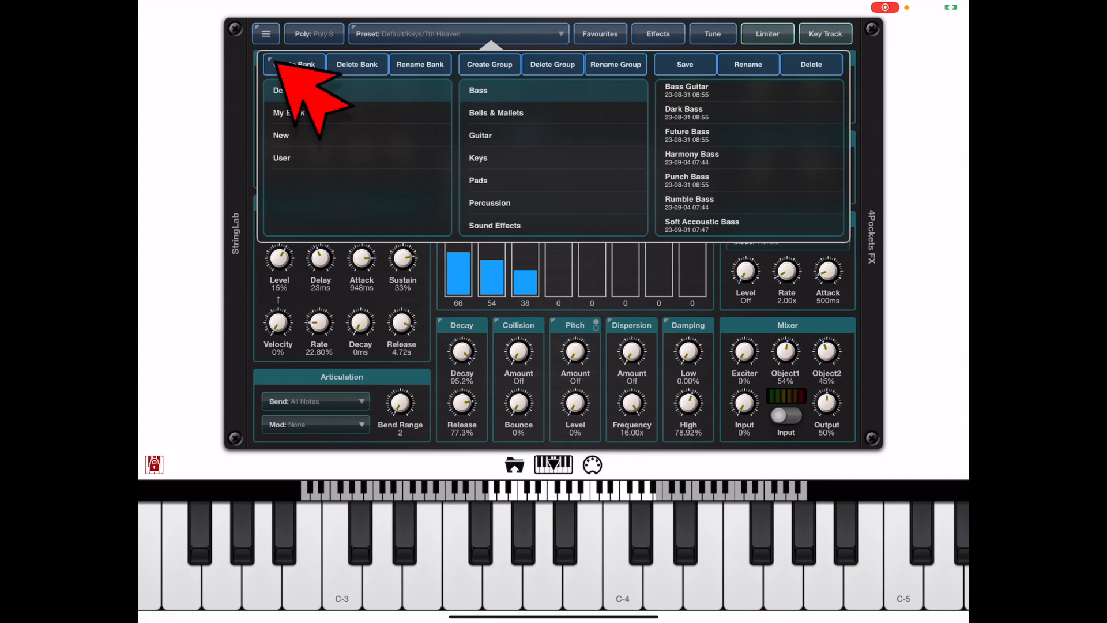
pyautogui.click(295, 64)
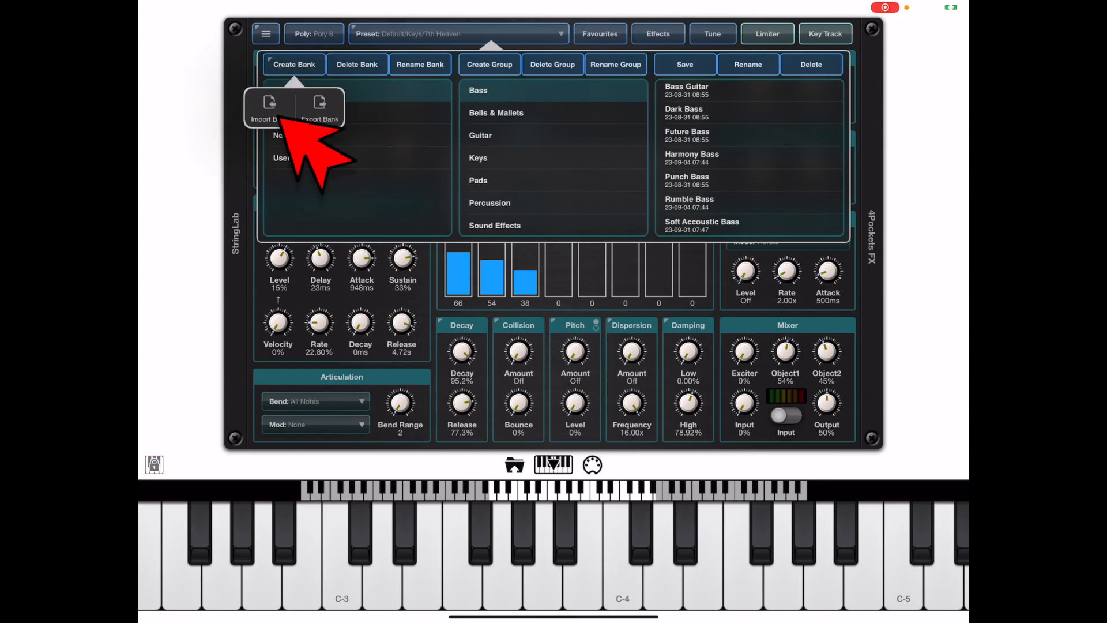
pyautogui.click(269, 106)
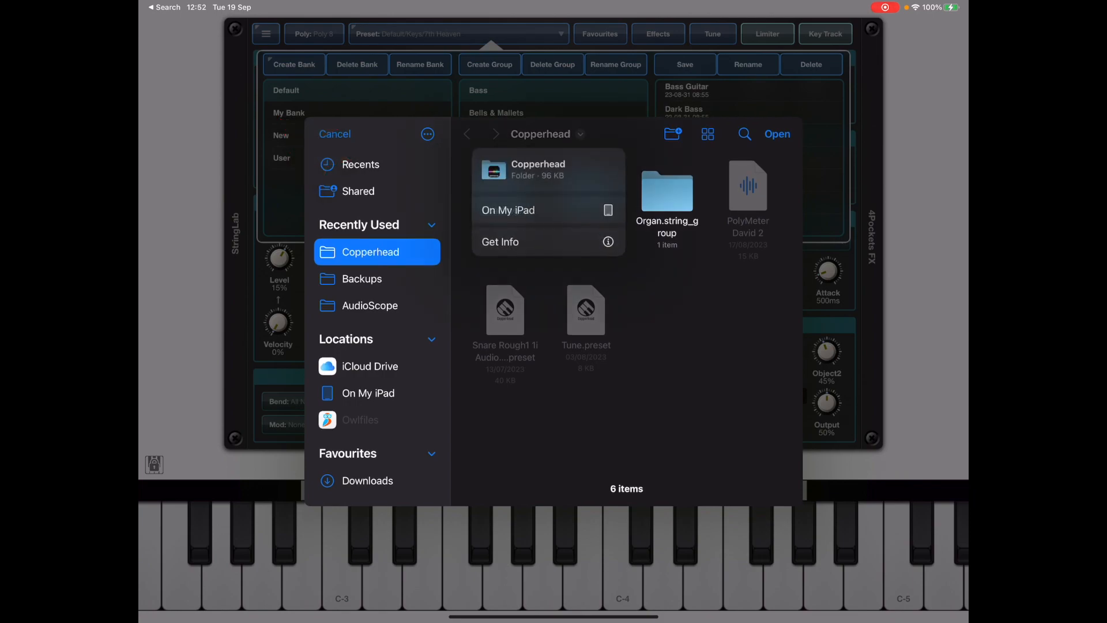
pyautogui.click(368, 392)
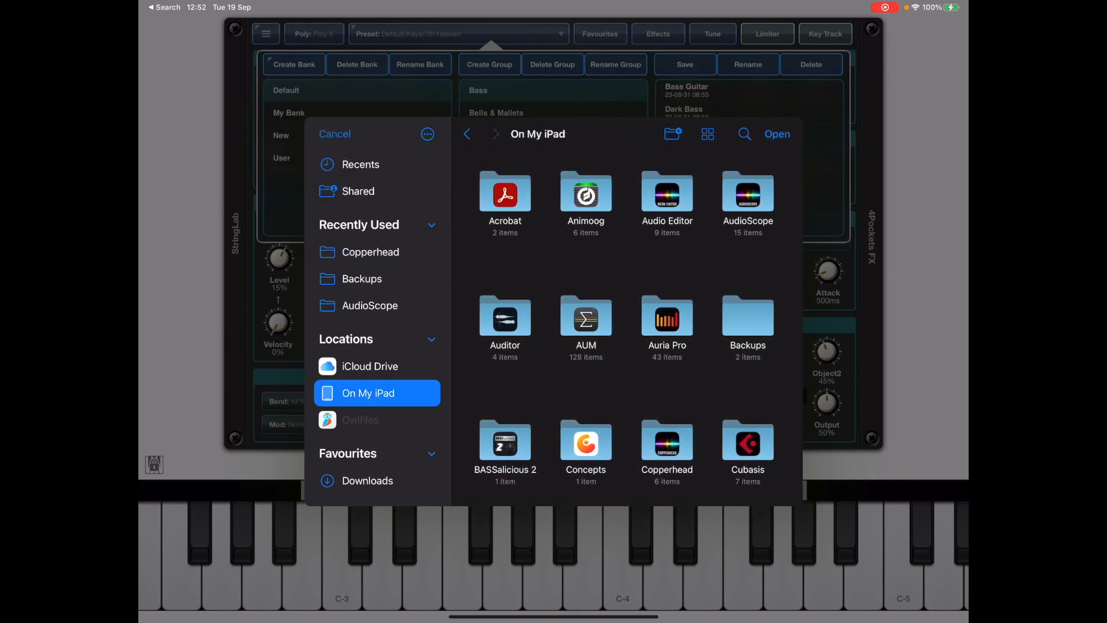
pyautogui.click(362, 277)
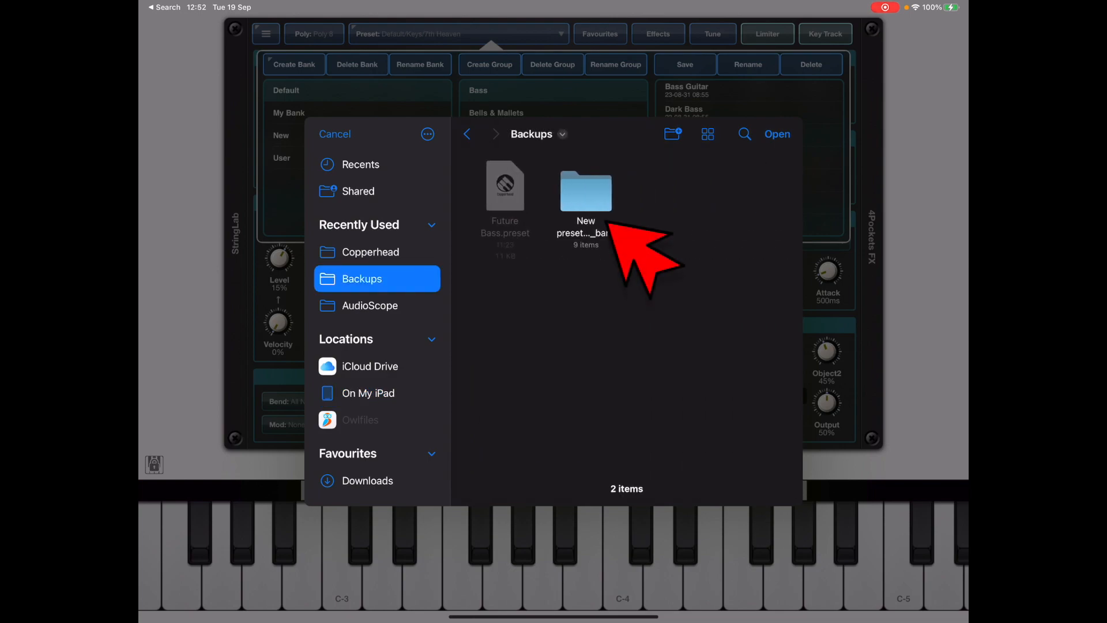
pyautogui.doubleClick(585, 198)
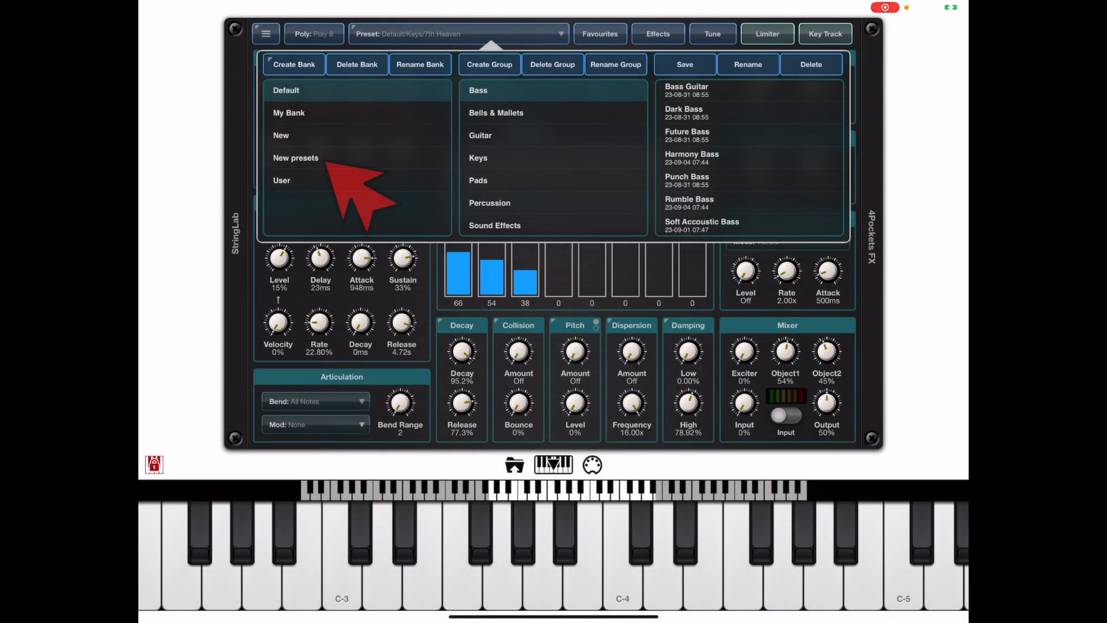
pyautogui.click(296, 157)
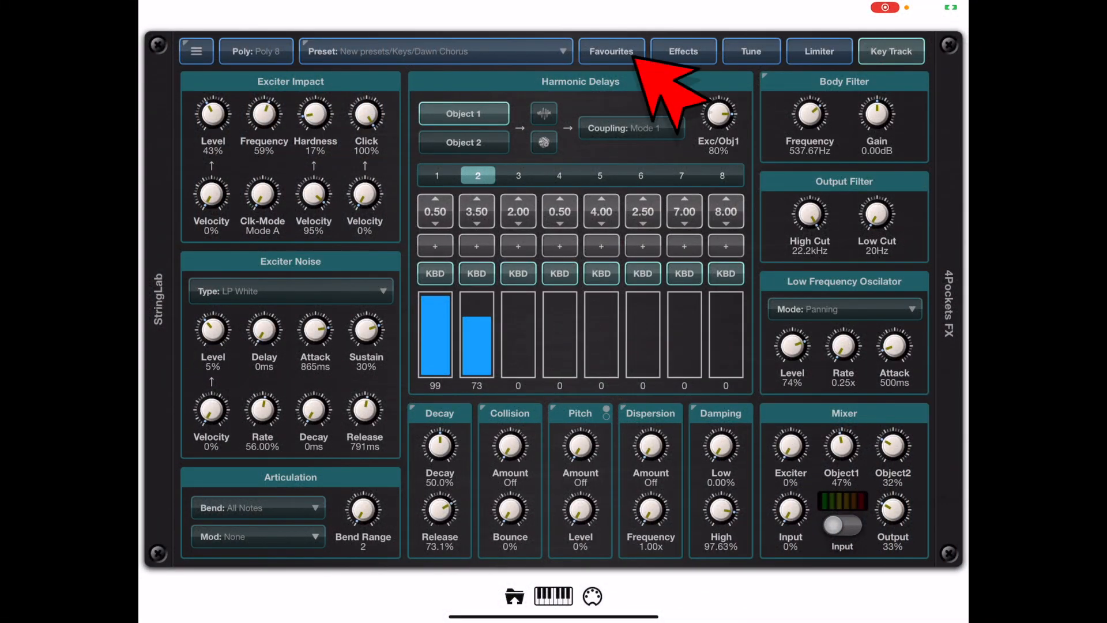
pyautogui.moveTo(671, 106)
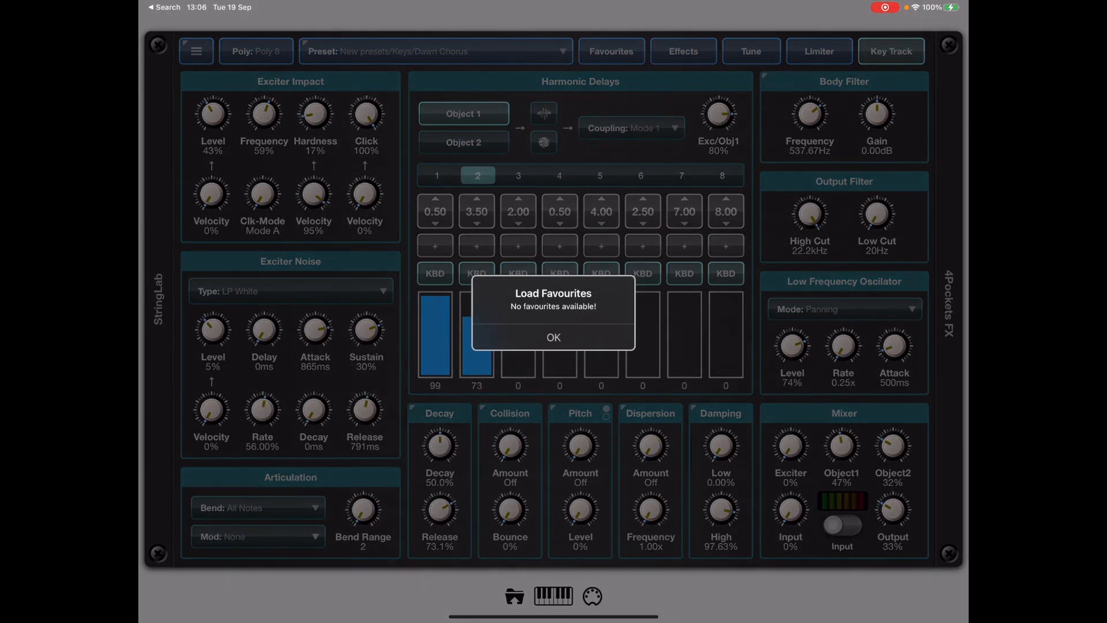
pyautogui.click(553, 337)
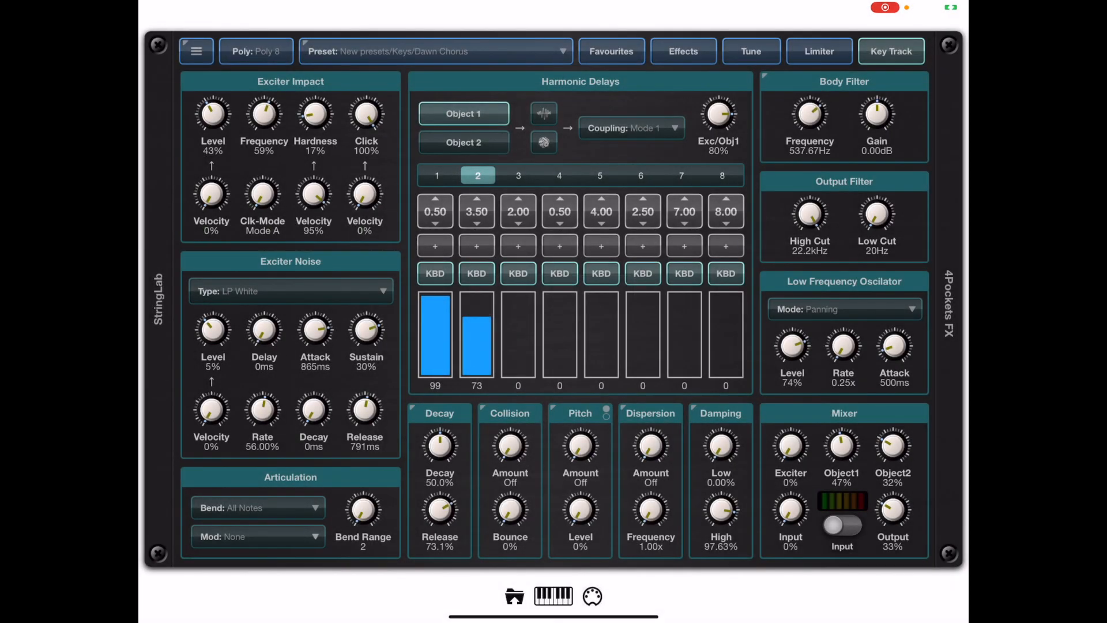
pyautogui.click(434, 51)
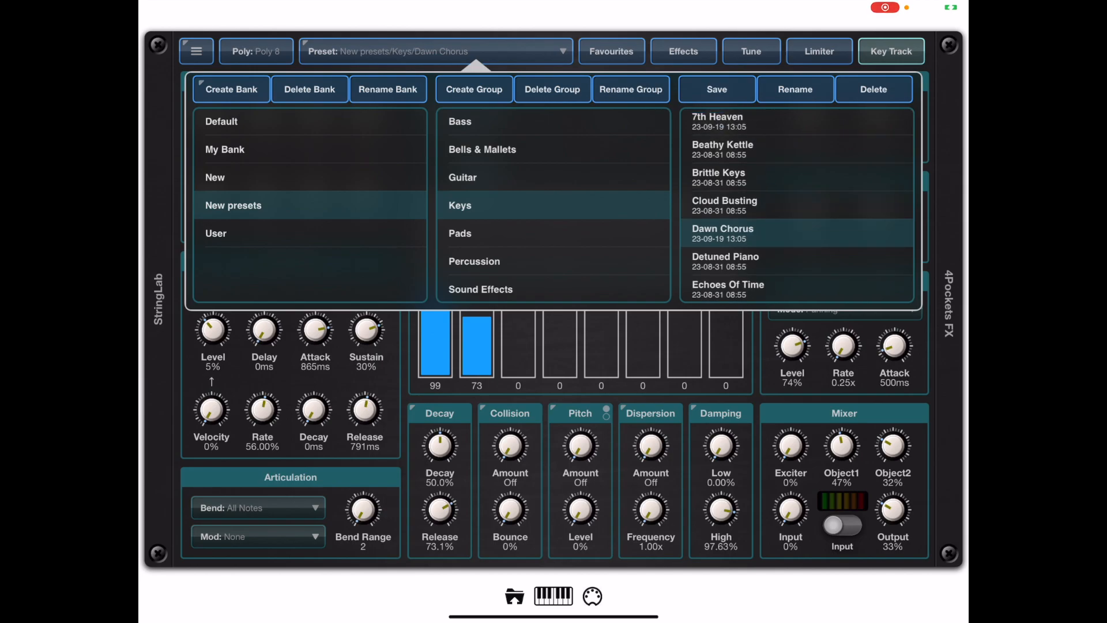
# Load 7th Heaven, star it as a favourite, and browse to the Pads presets.
pyautogui.click(716, 120)
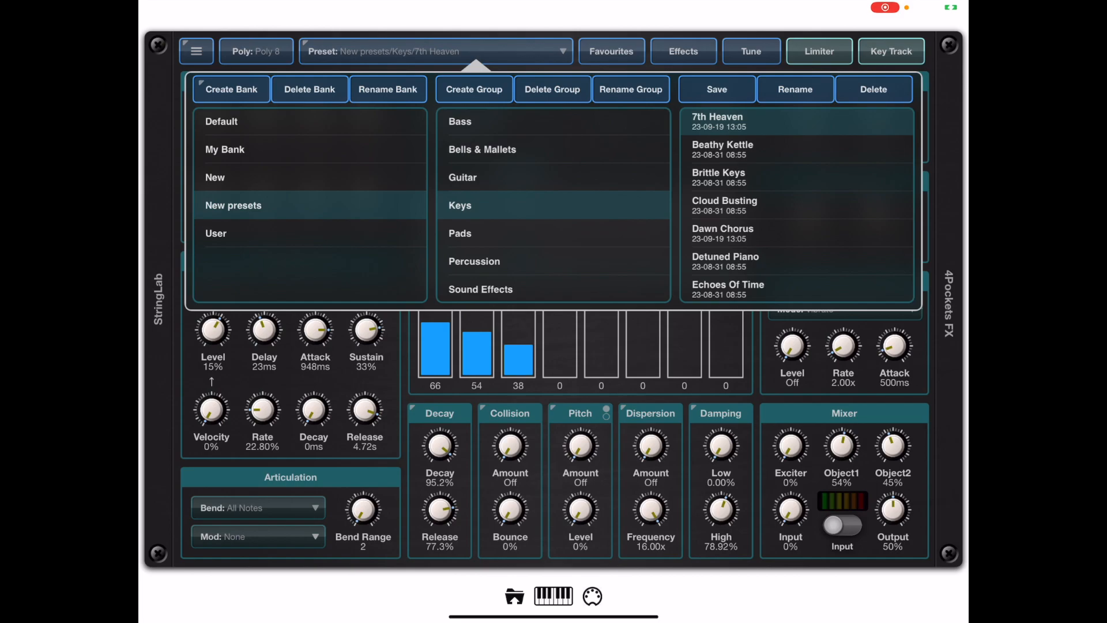
pyautogui.click(553, 595)
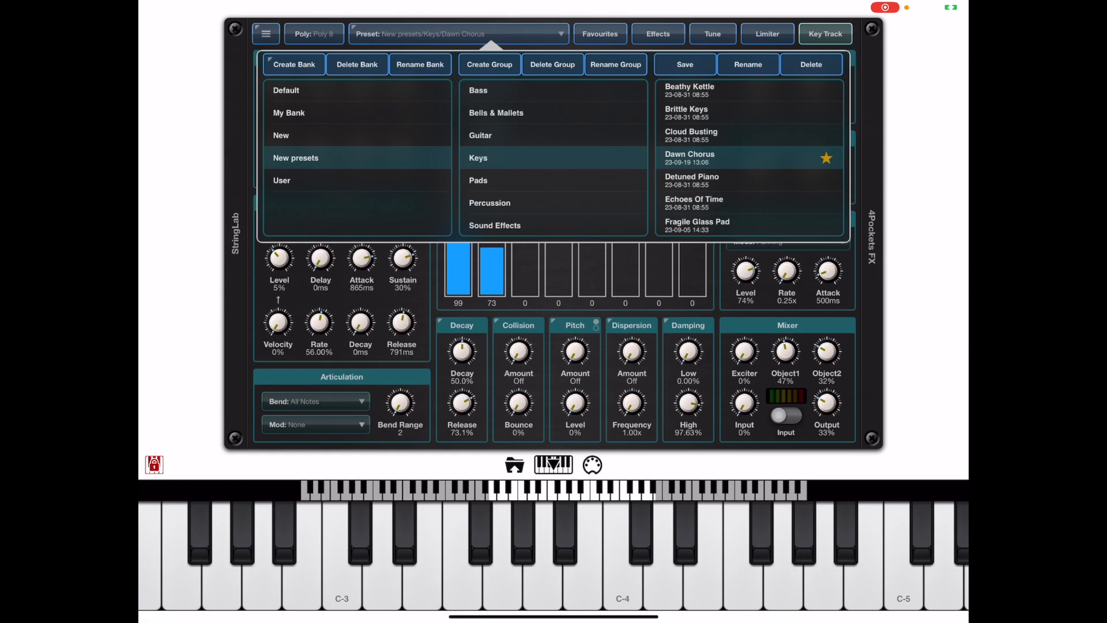
pyautogui.click(478, 174)
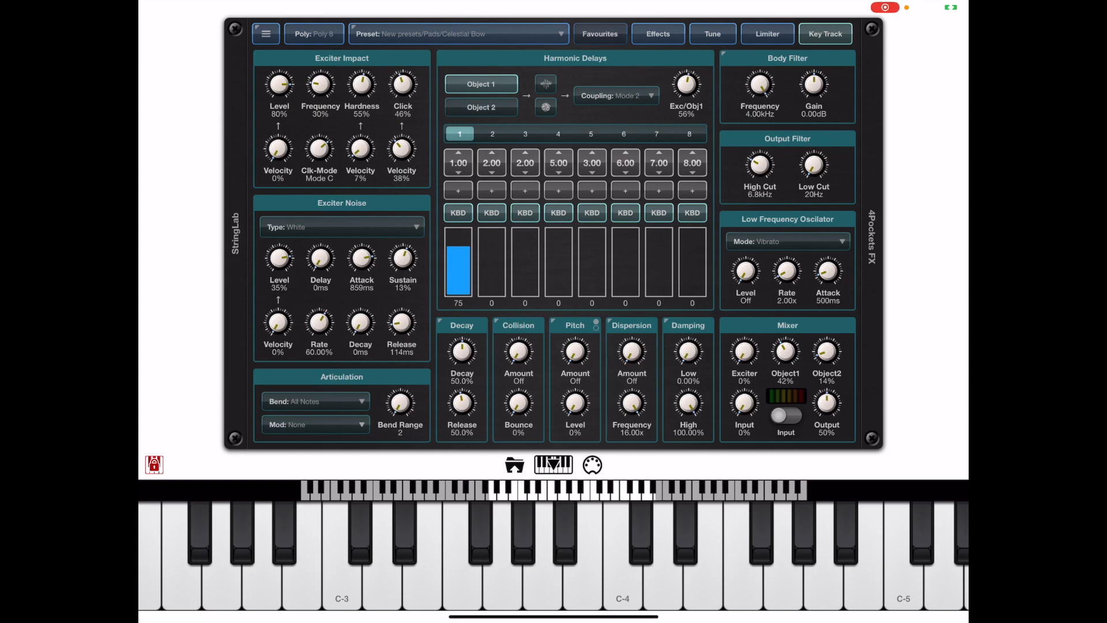
# Load New presets/Keys/7th Heaven from the Load Favourite list.
pyautogui.click(598, 33)
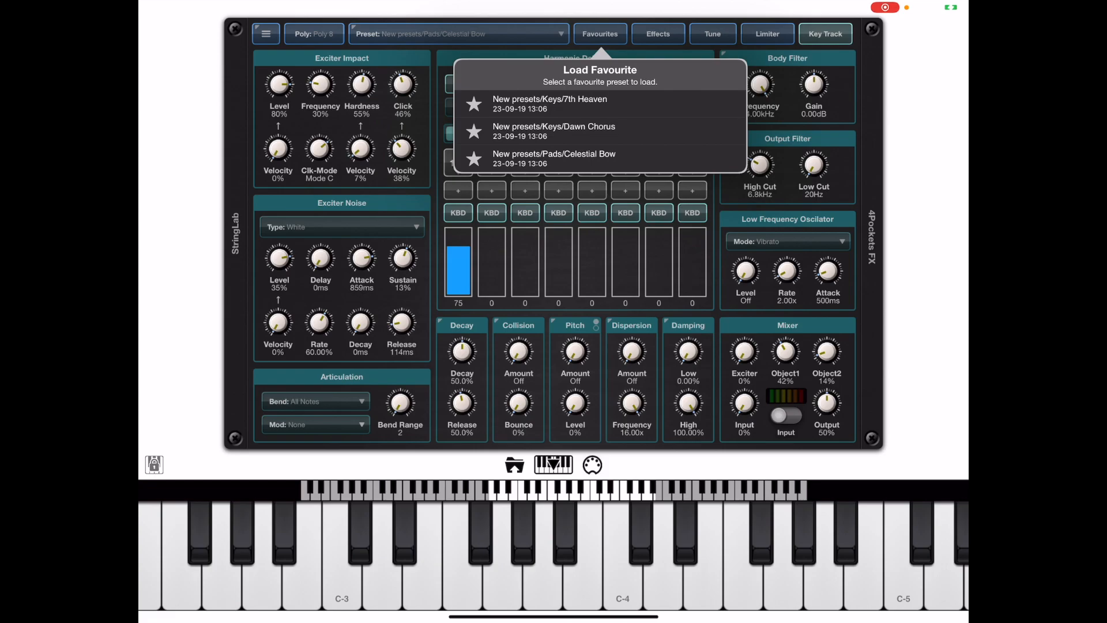
pyautogui.click(554, 131)
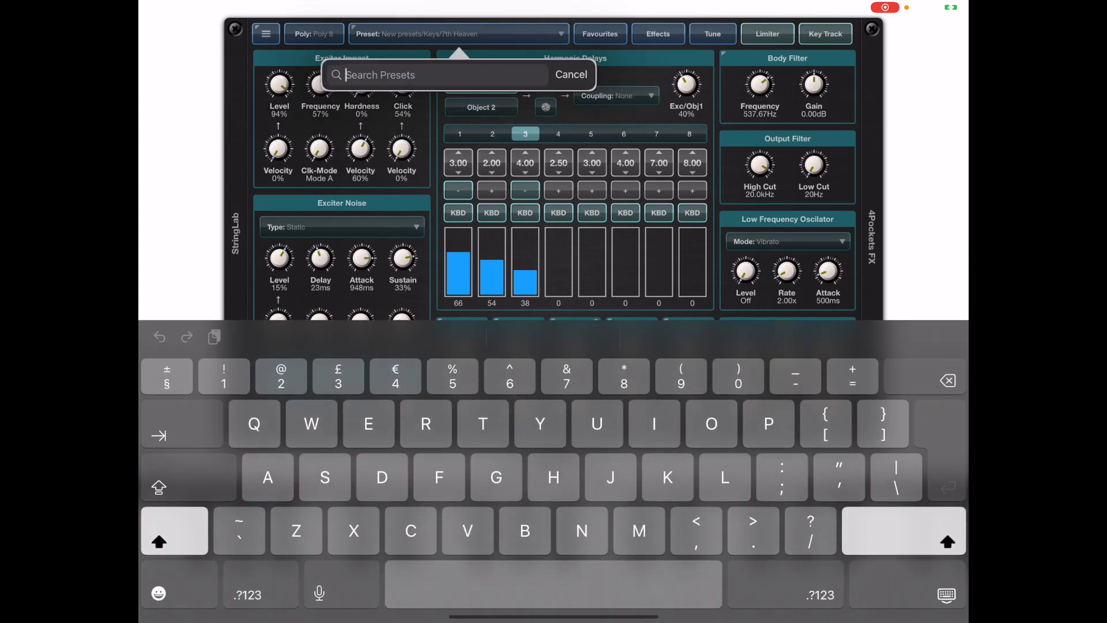
# Search '7th' and load both the Default and New presets 7th Heaven presets.
pyautogui.write('7')
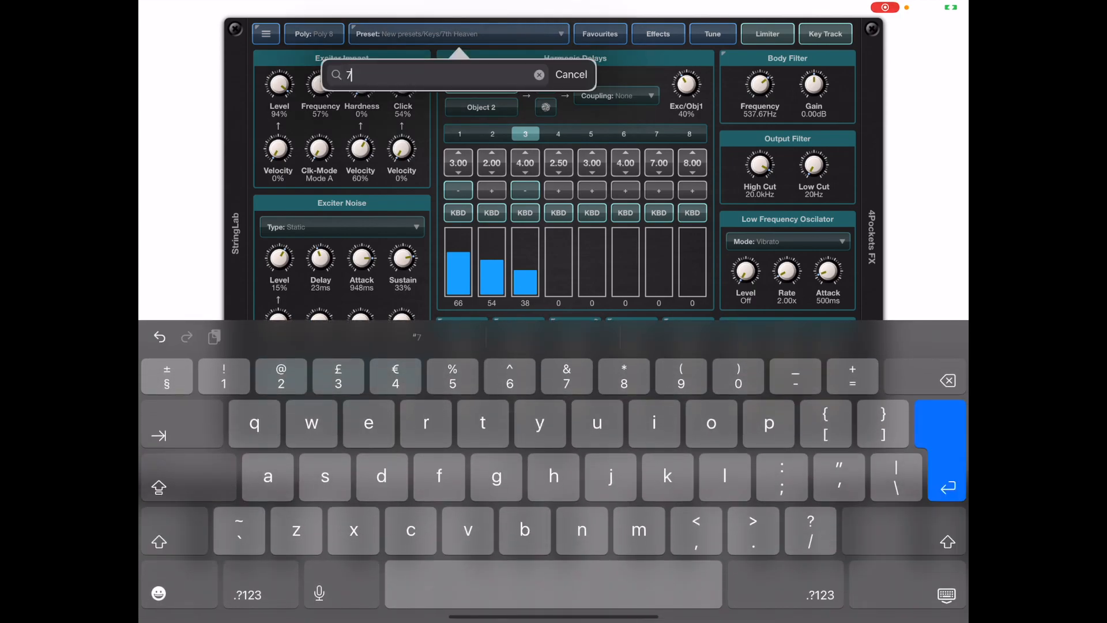
pyautogui.write('th')
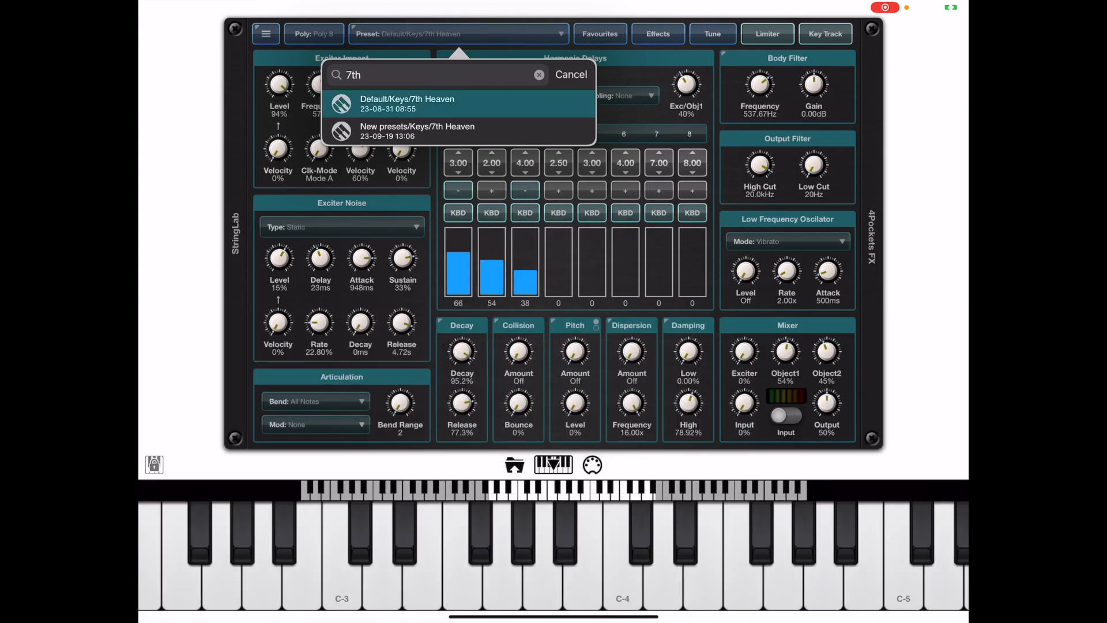
pyautogui.click(418, 131)
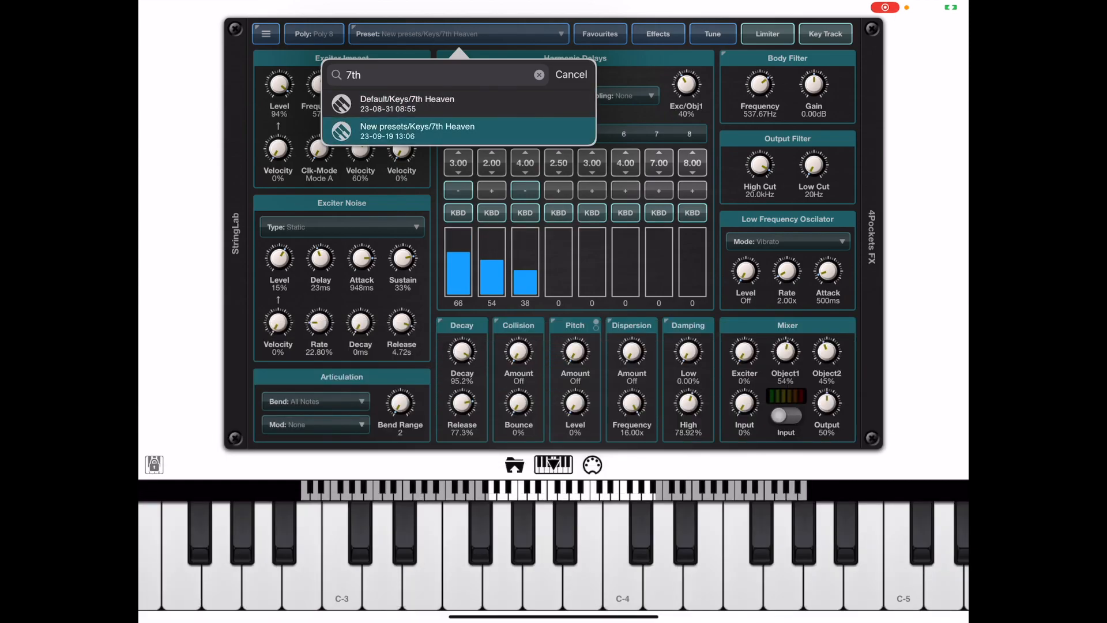
pyautogui.click(539, 75)
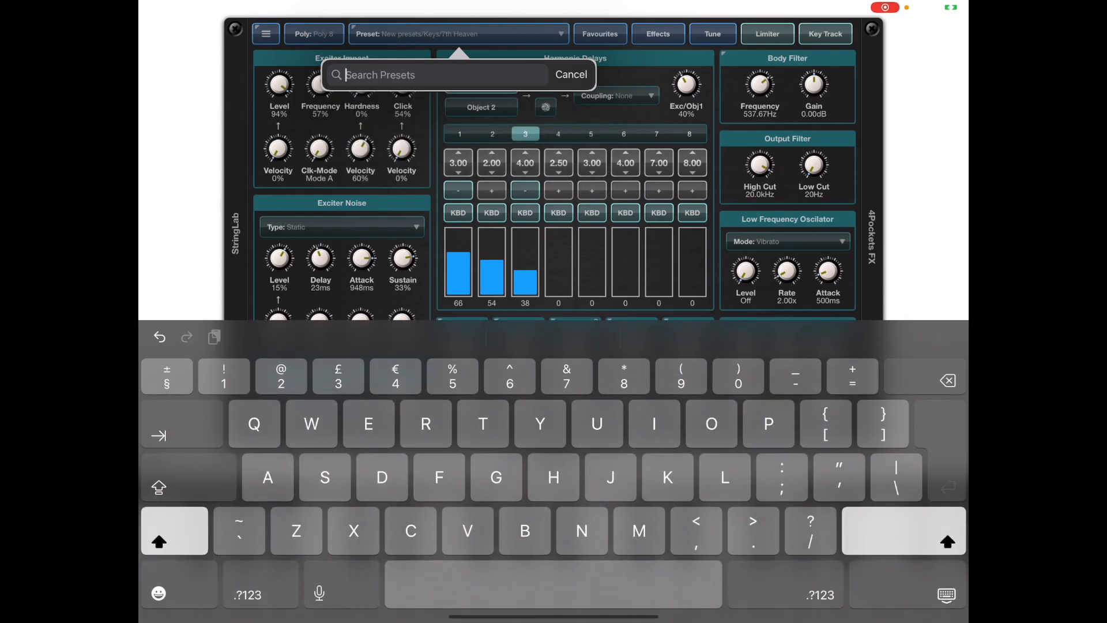
# Search 'Bass', load Squelch Bass, and close the search.
pyautogui.write('Bass')
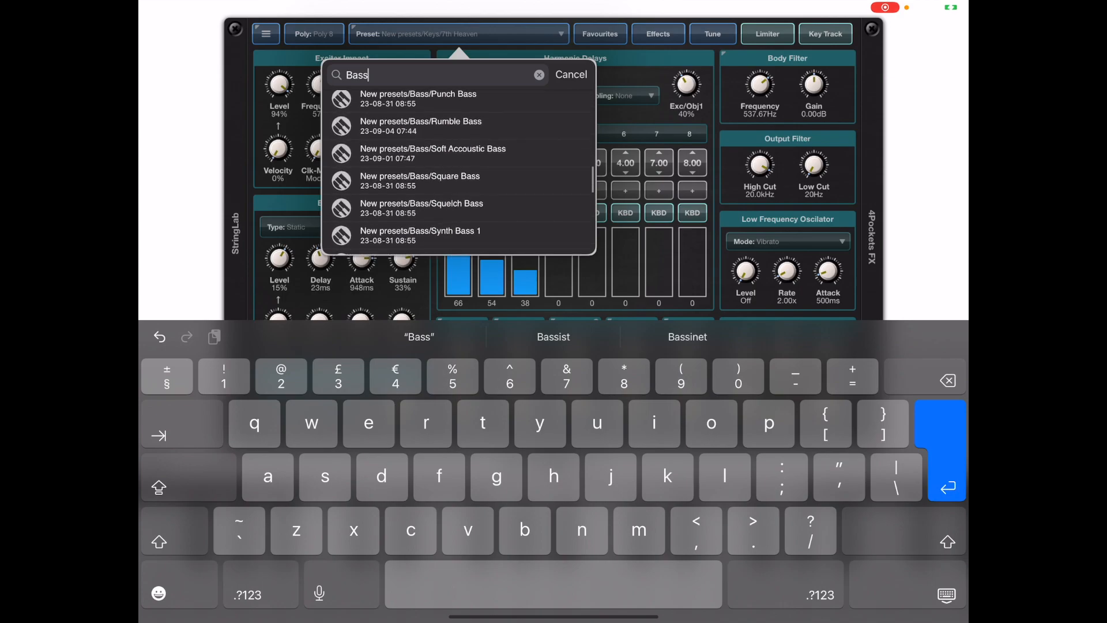
pyautogui.scroll(-3)
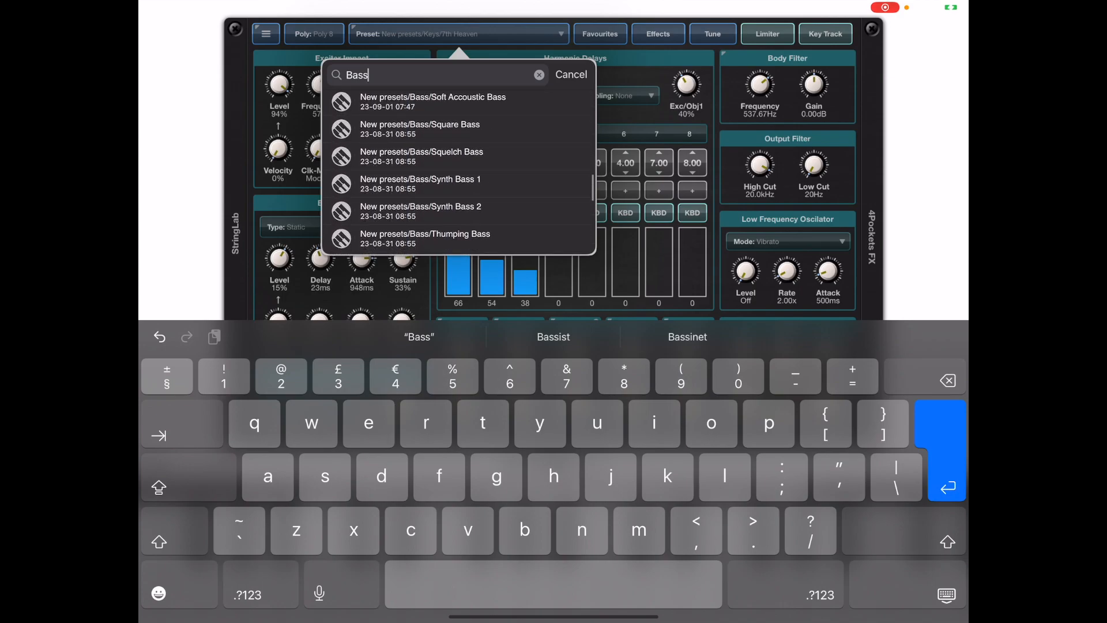
pyautogui.click(422, 157)
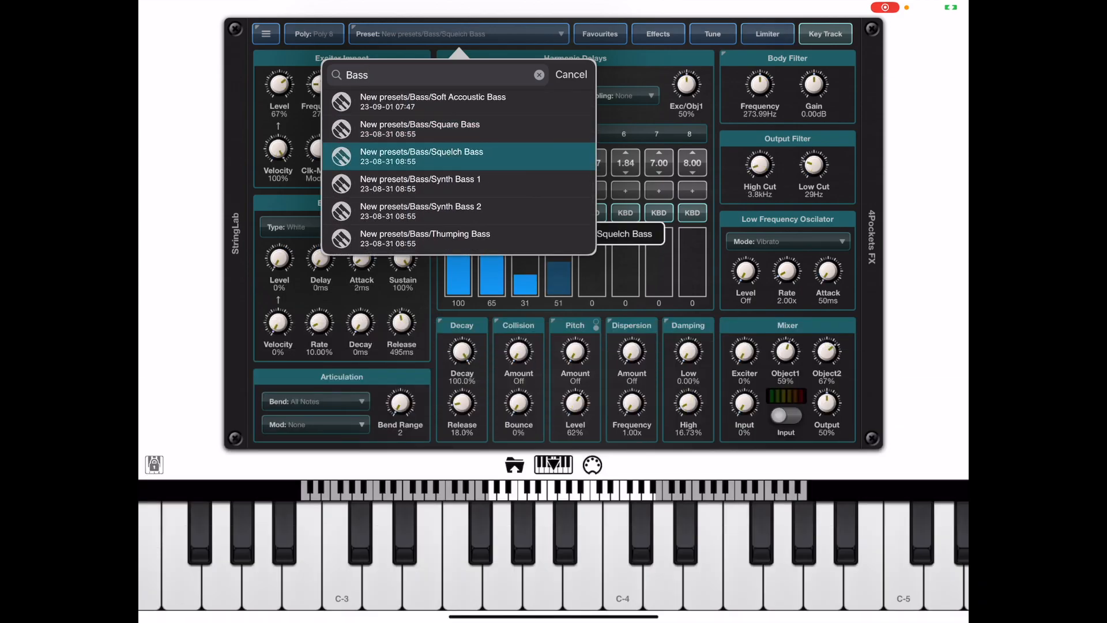
pyautogui.click(422, 157)
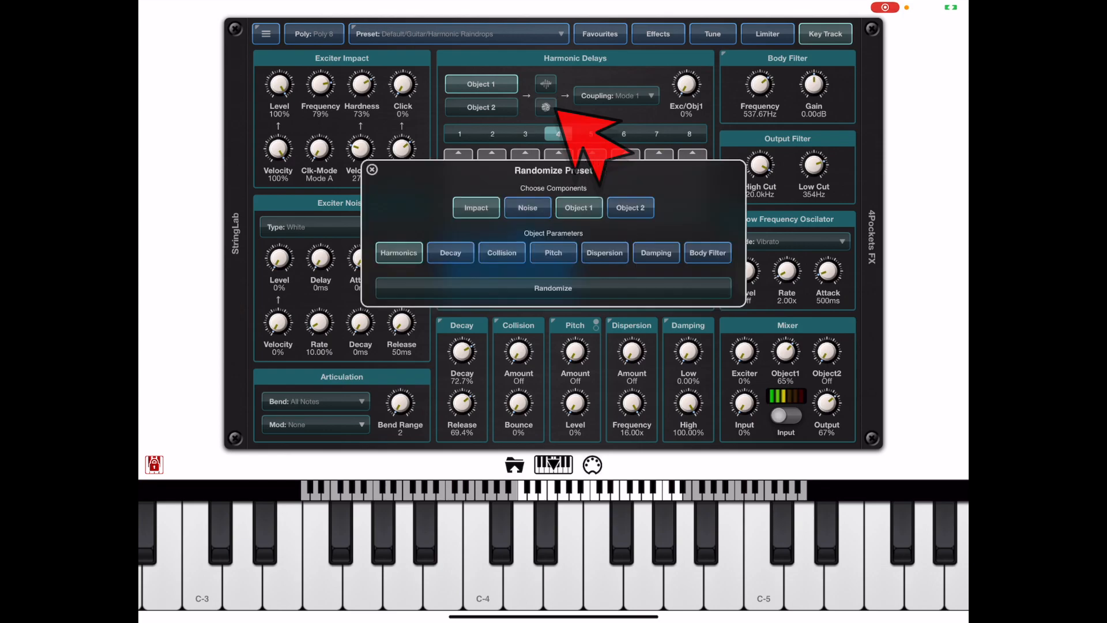
pyautogui.moveTo(589, 141)
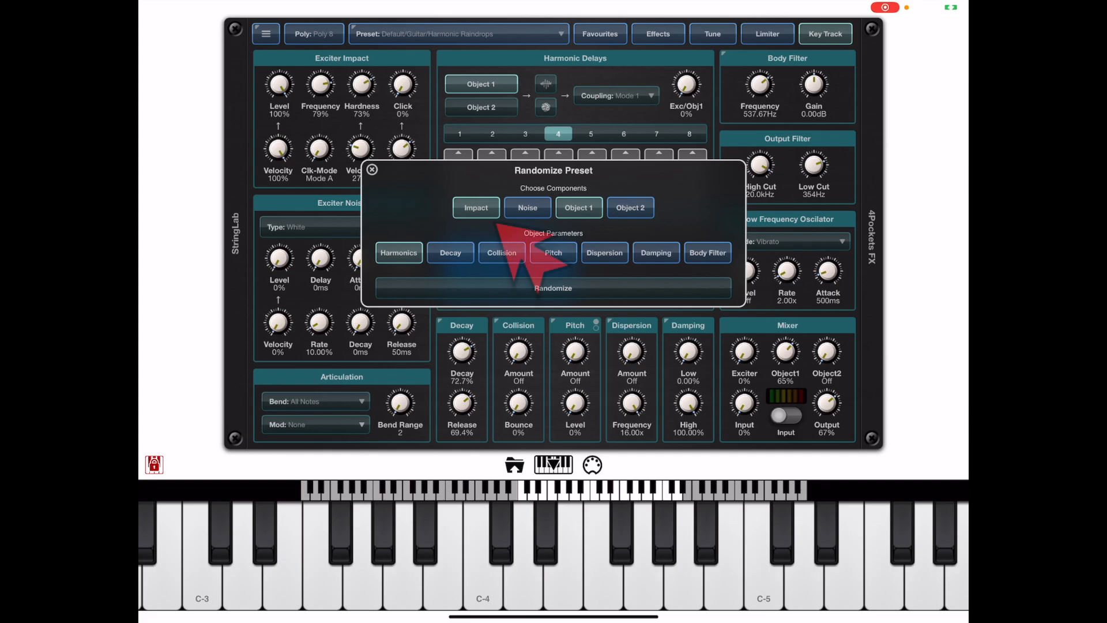
pyautogui.moveTo(509, 261)
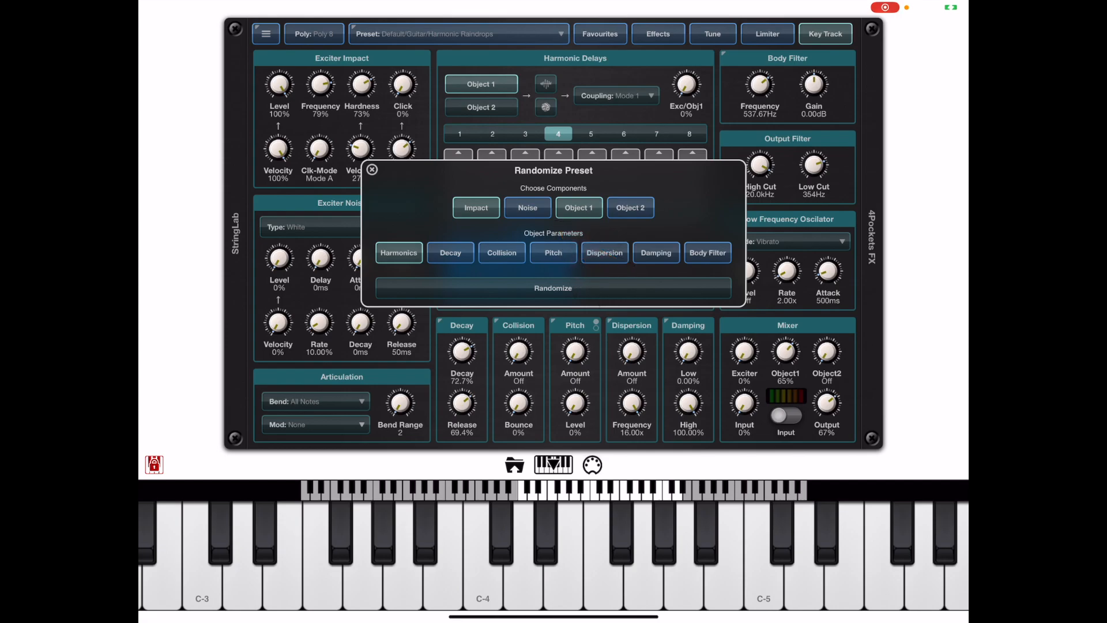
# Randomize the Harmonic Raindrops preset, giving new exciter and harmonic delay values.
pyautogui.click(553, 287)
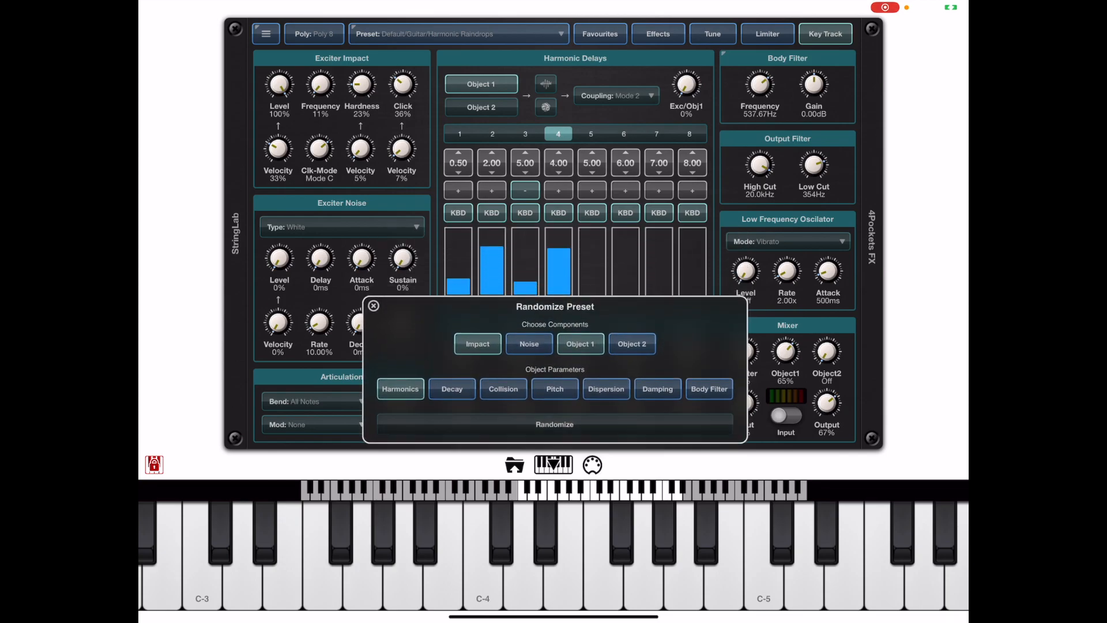
# Randomize the preset again and toggle randomization for Object 1 and Object 2.
pyautogui.click(554, 424)
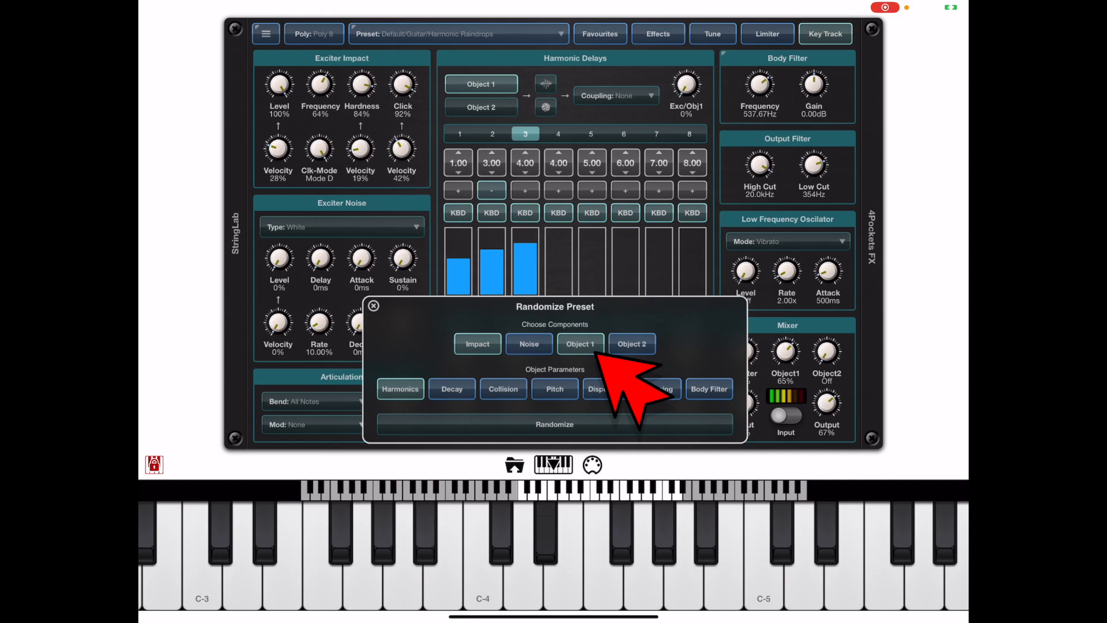
pyautogui.moveTo(692, 367)
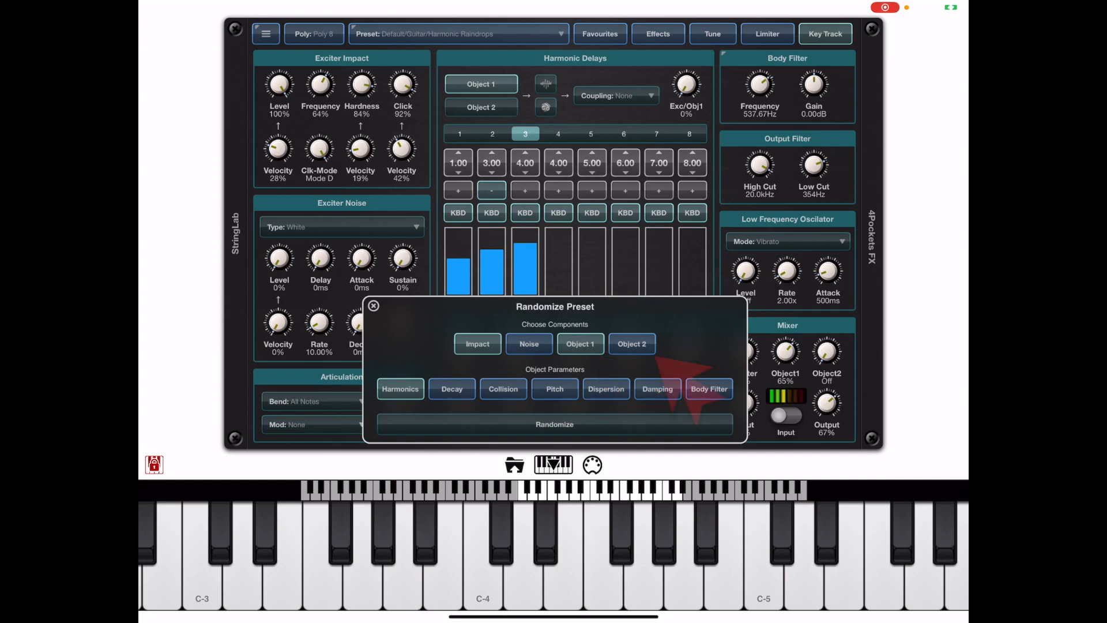
pyautogui.click(554, 424)
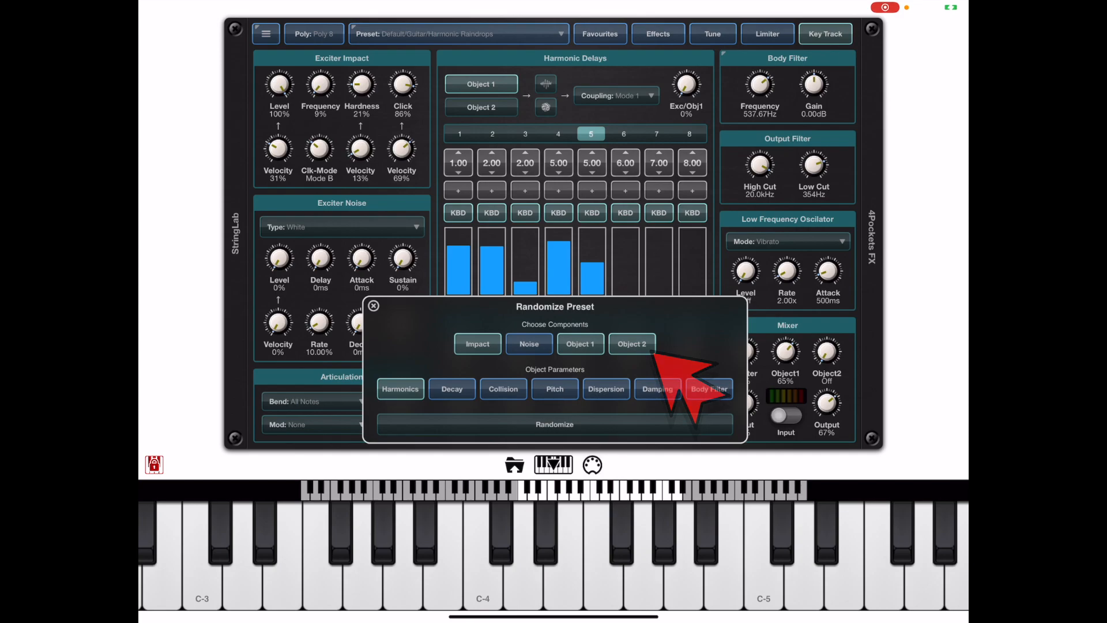
pyautogui.click(554, 424)
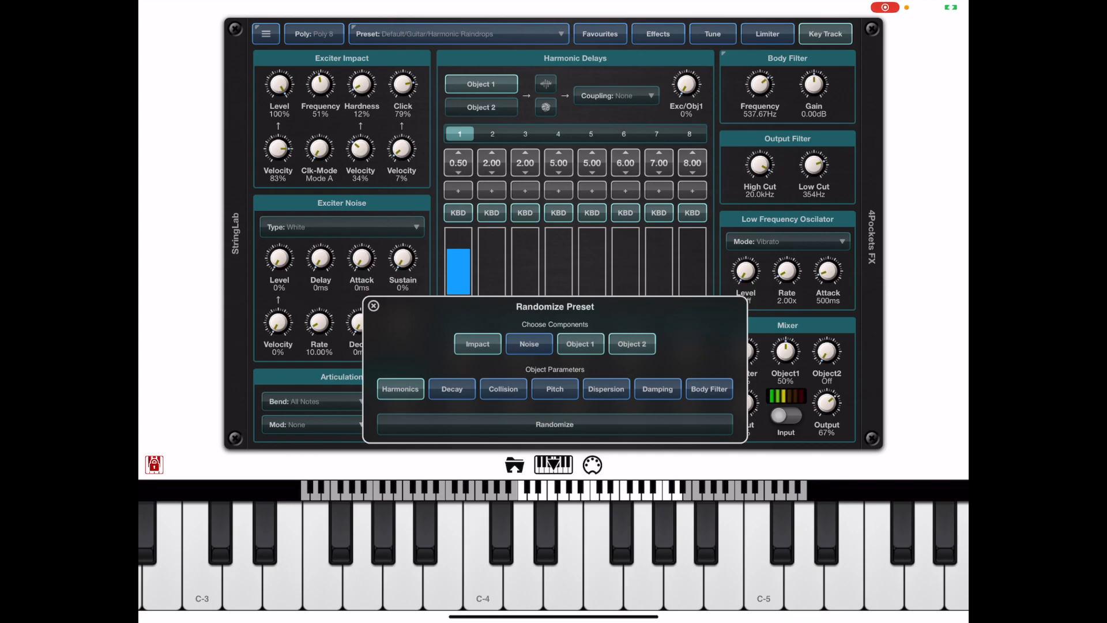
# Randomize the preset four more times, then close the preset randomizer.
pyautogui.click(554, 424)
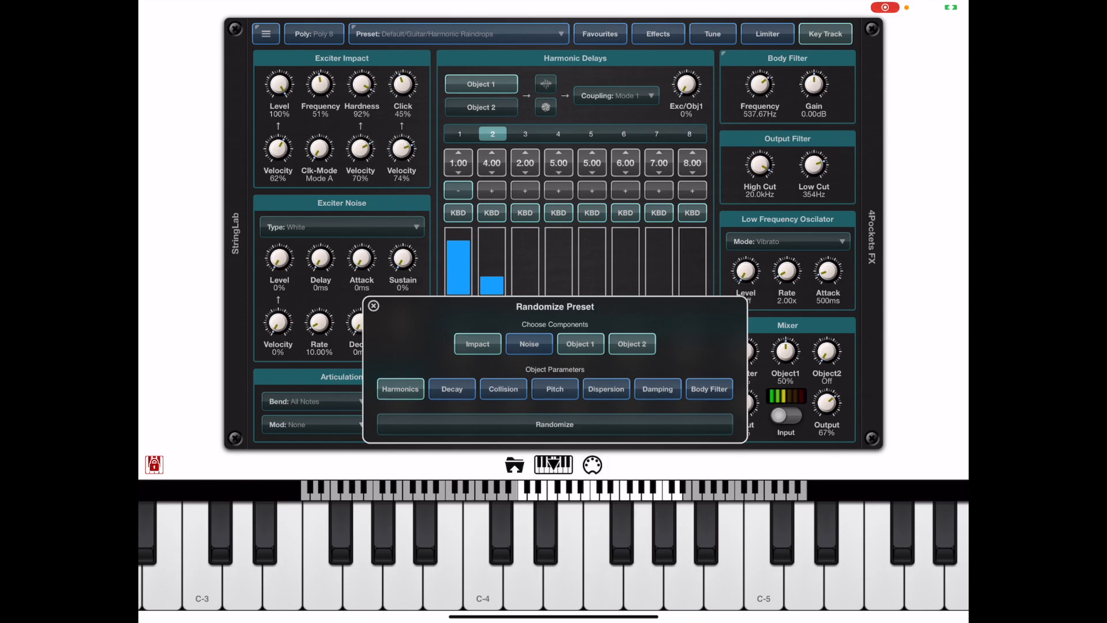
pyautogui.click(554, 424)
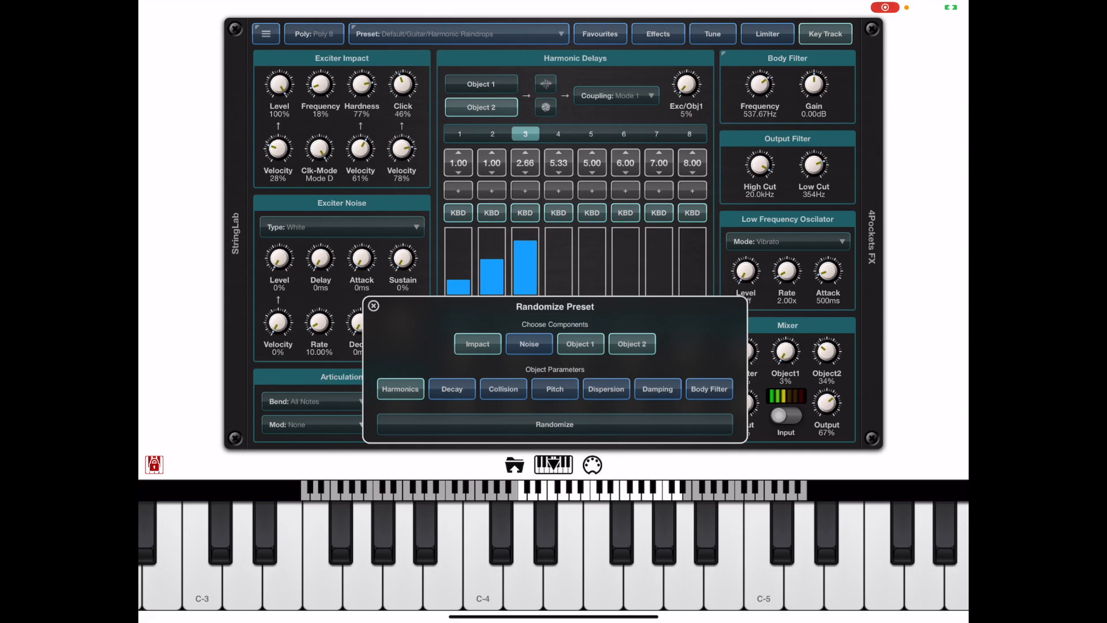
pyautogui.click(554, 424)
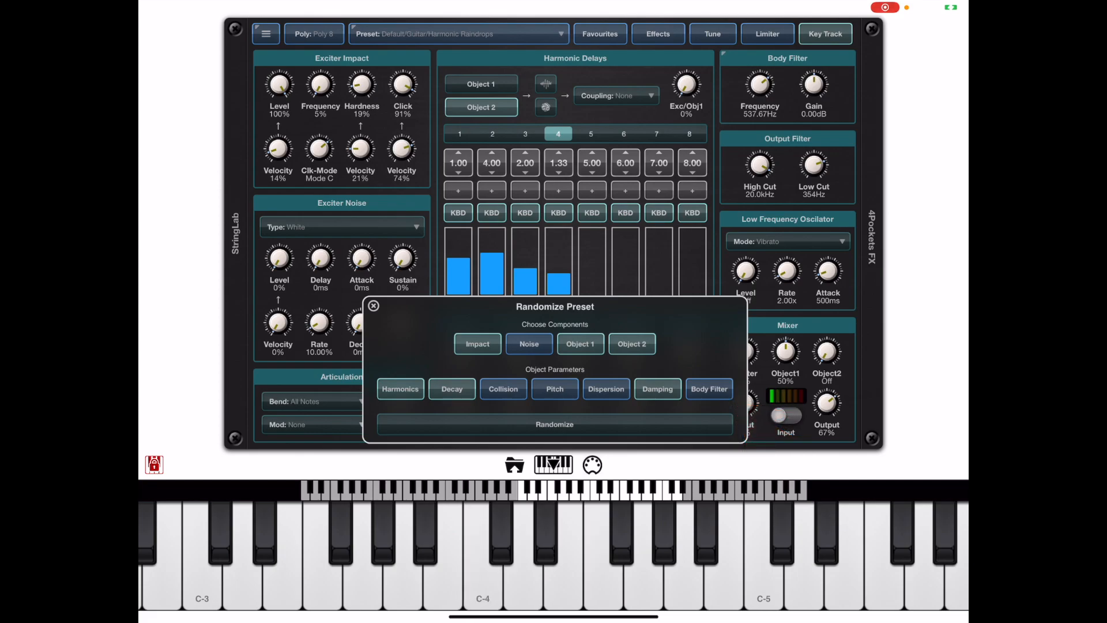
pyautogui.click(554, 423)
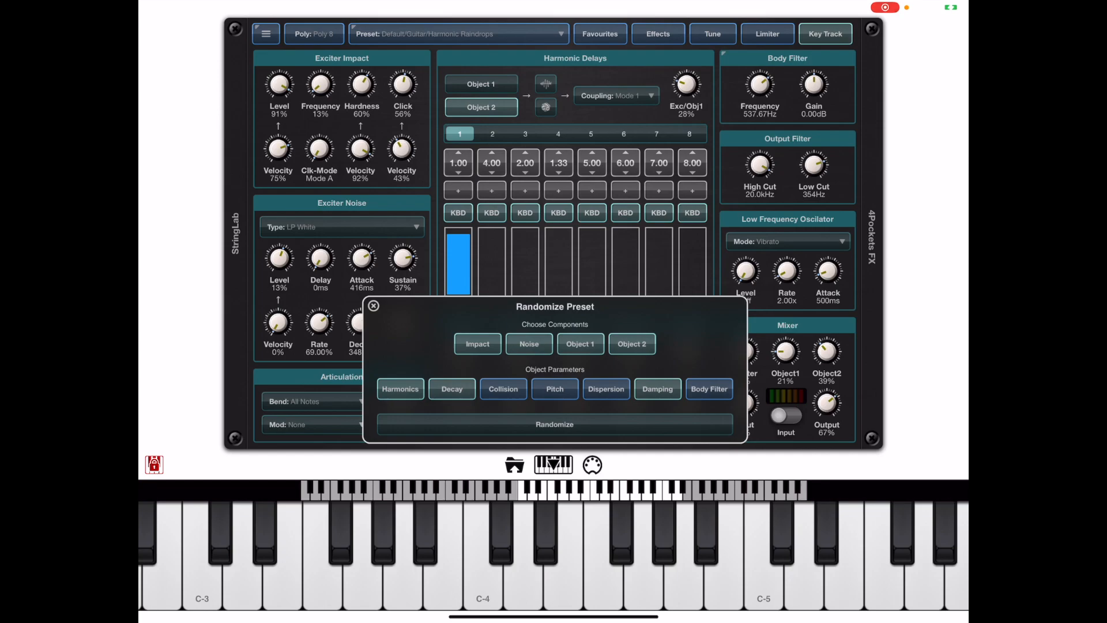
pyautogui.click(373, 306)
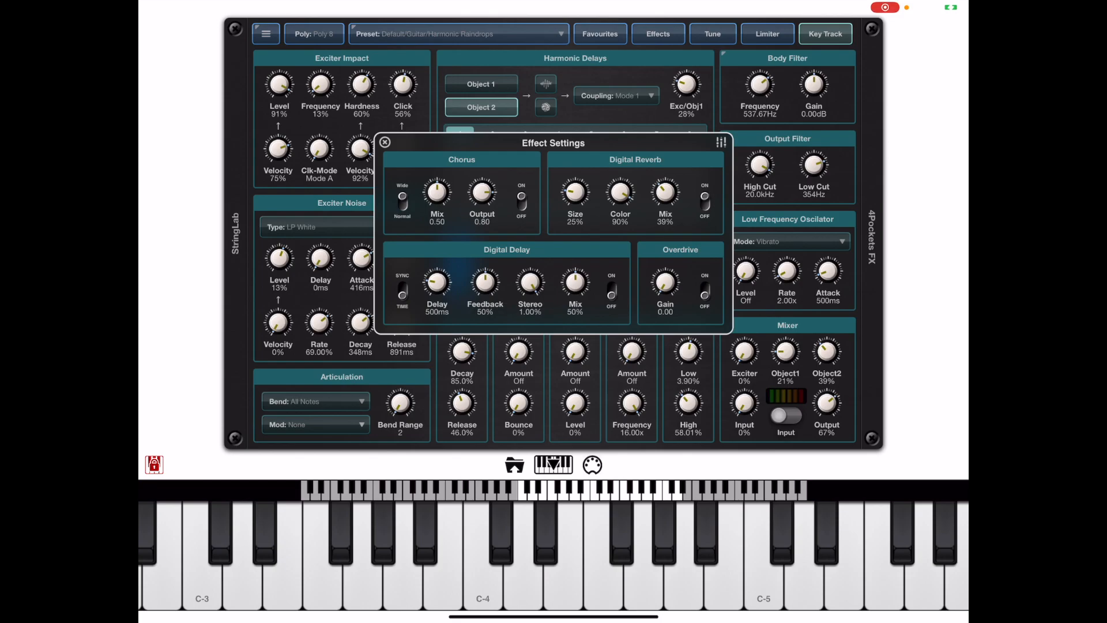
# Switch Effect Settings from the chorus/reverb/delay page to the Graphic EQ page.
pyautogui.click(610, 289)
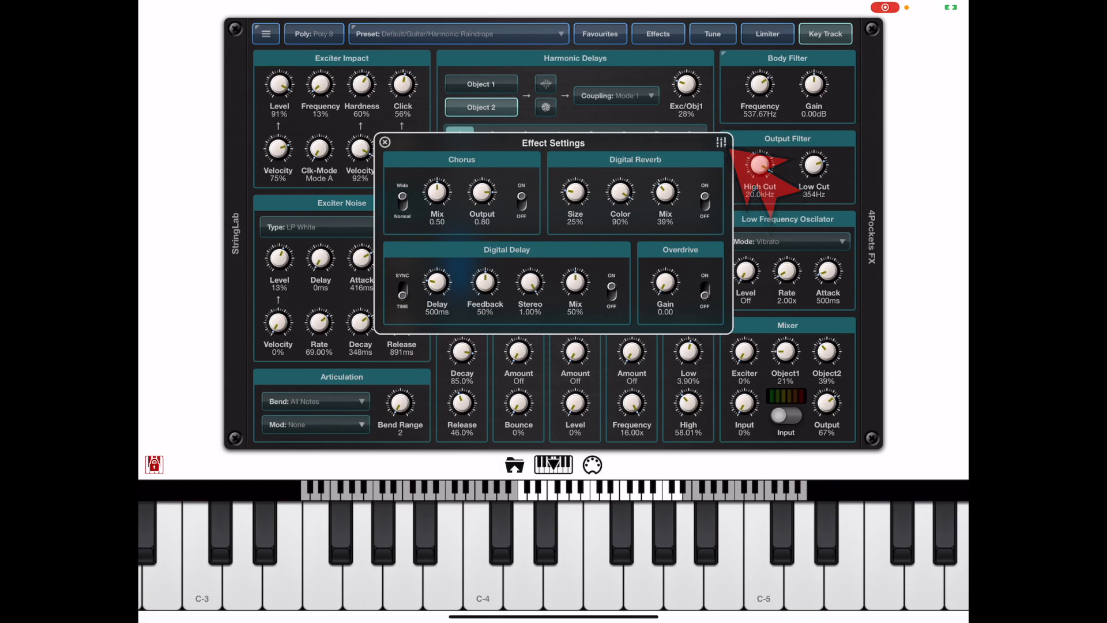
pyautogui.moveTo(761, 170)
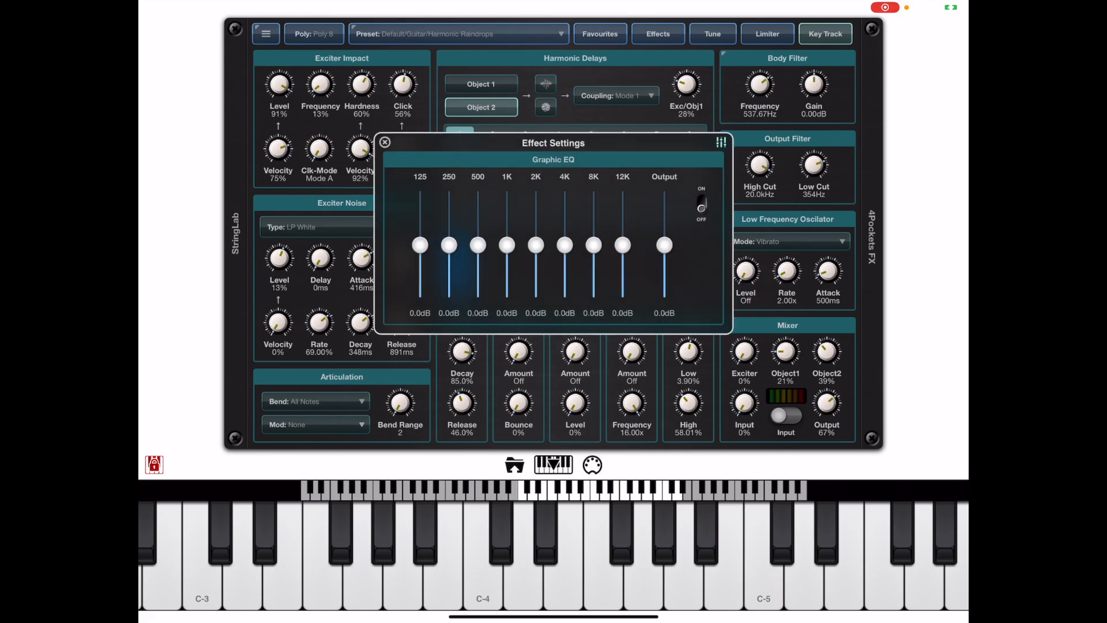
# Turn the Graphic EQ on, return to the effects page and close Effect Settings.
pyautogui.click(701, 205)
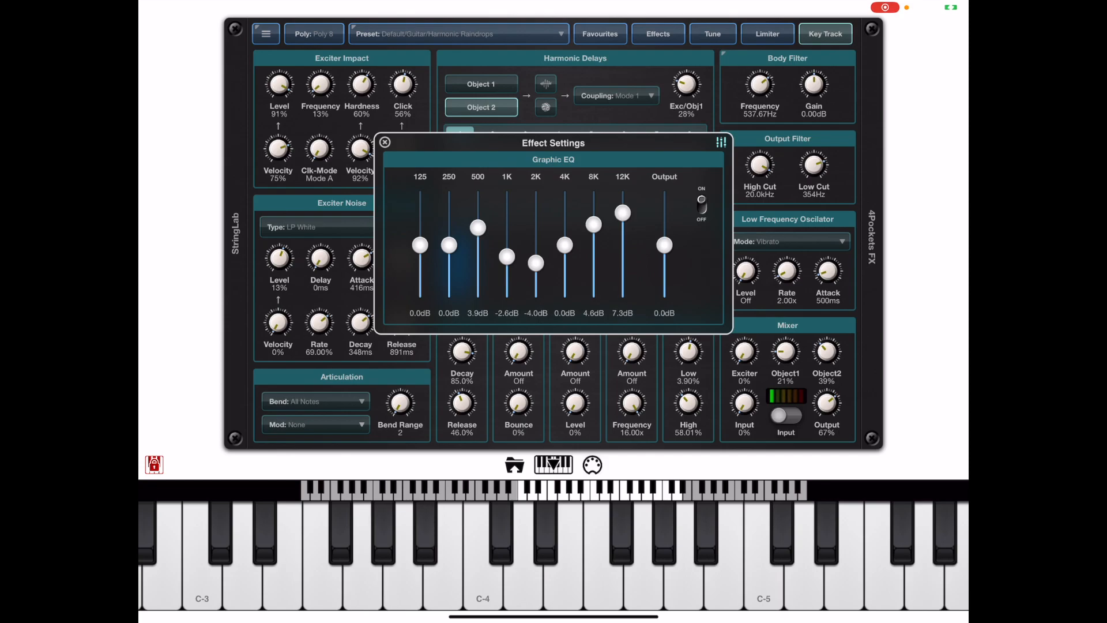
pyautogui.click(720, 143)
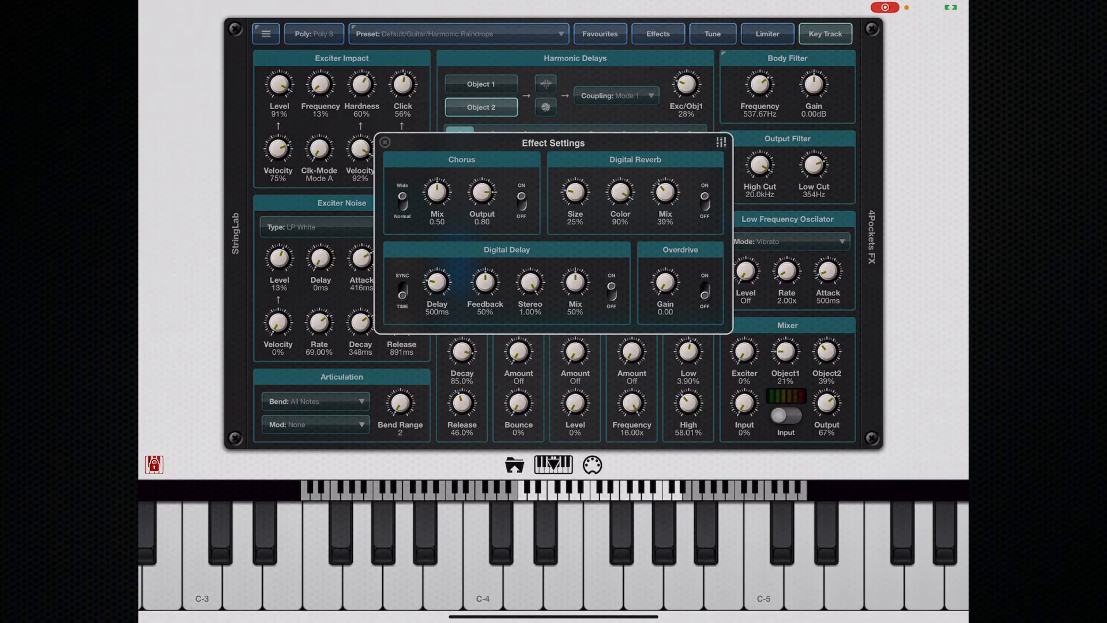
pyautogui.click(384, 142)
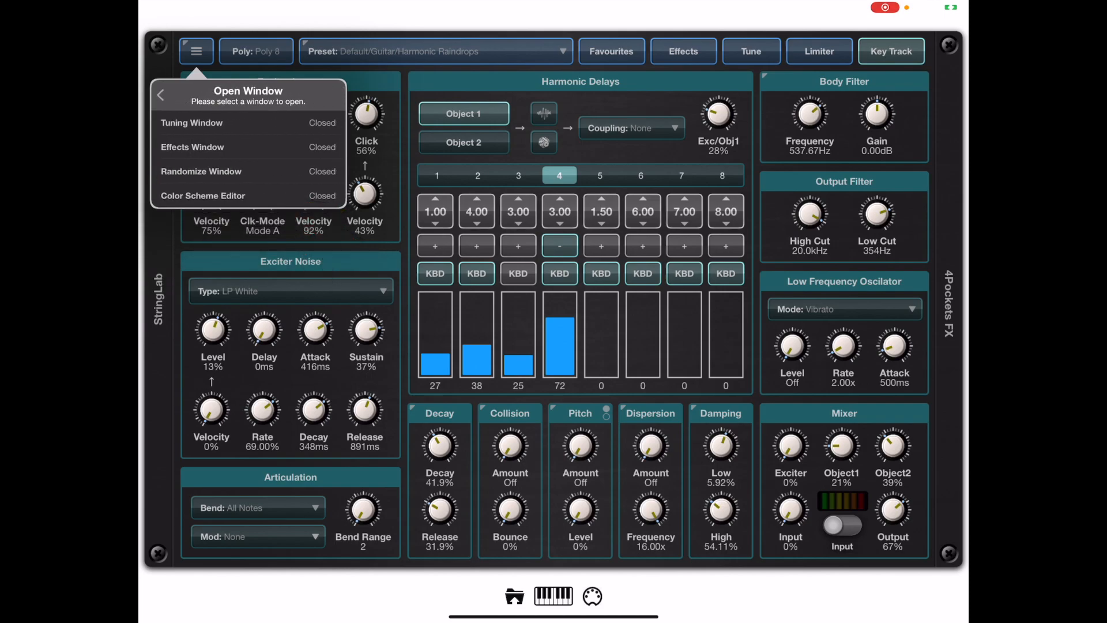
# Change the Box Title hue from 175 to 106 (green) in the Custom Color Set.
pyautogui.click(202, 196)
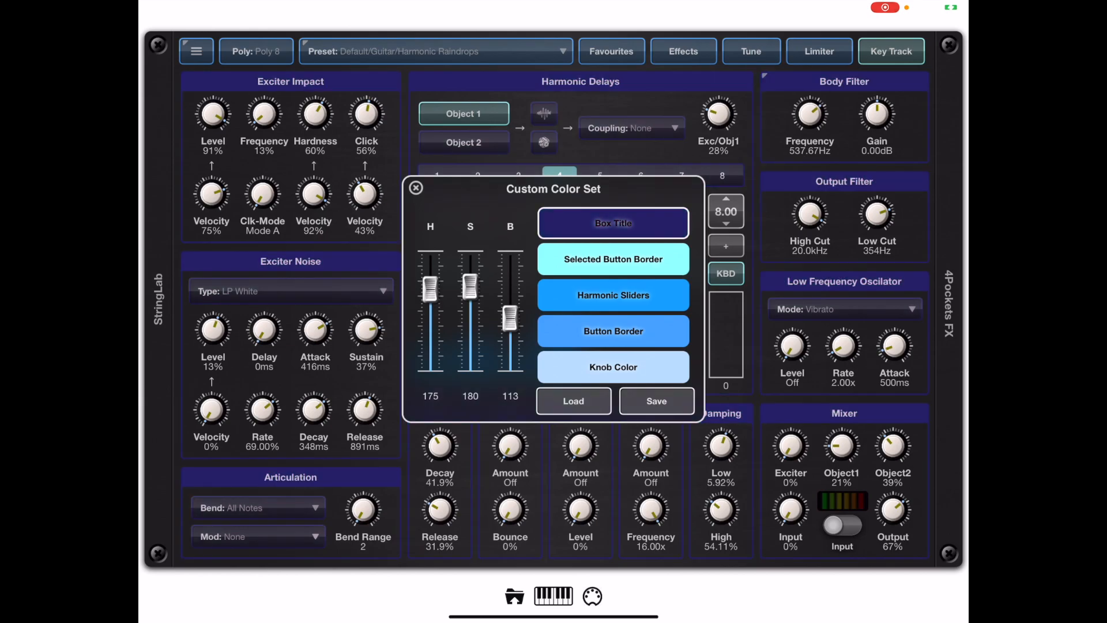
pyautogui.moveTo(430, 290); pyautogui.dragTo(430, 324)
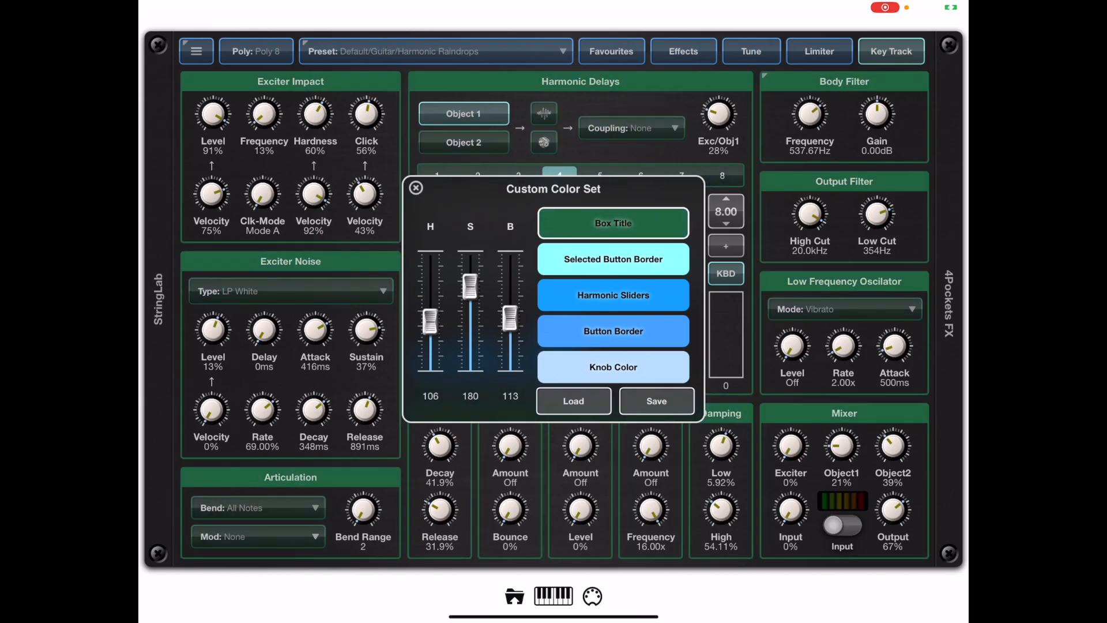
pyautogui.click(416, 188)
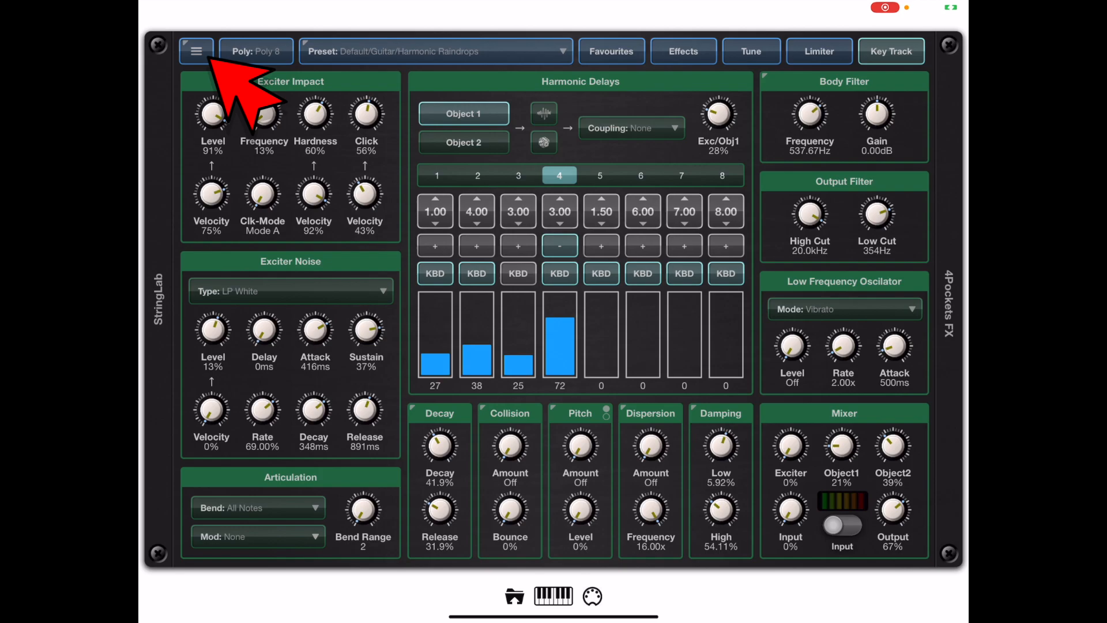
# Try Soothing Blue, Passion Pink, Sea Green and Knob Style B, then Soothing Blue again.
pyautogui.click(196, 51)
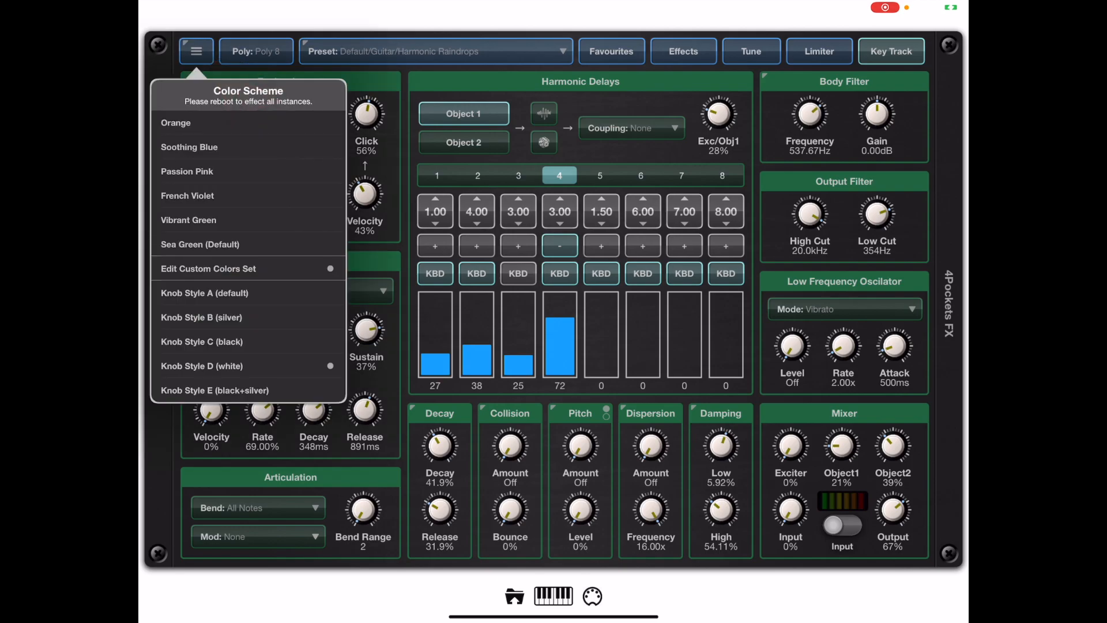
pyautogui.click(175, 122)
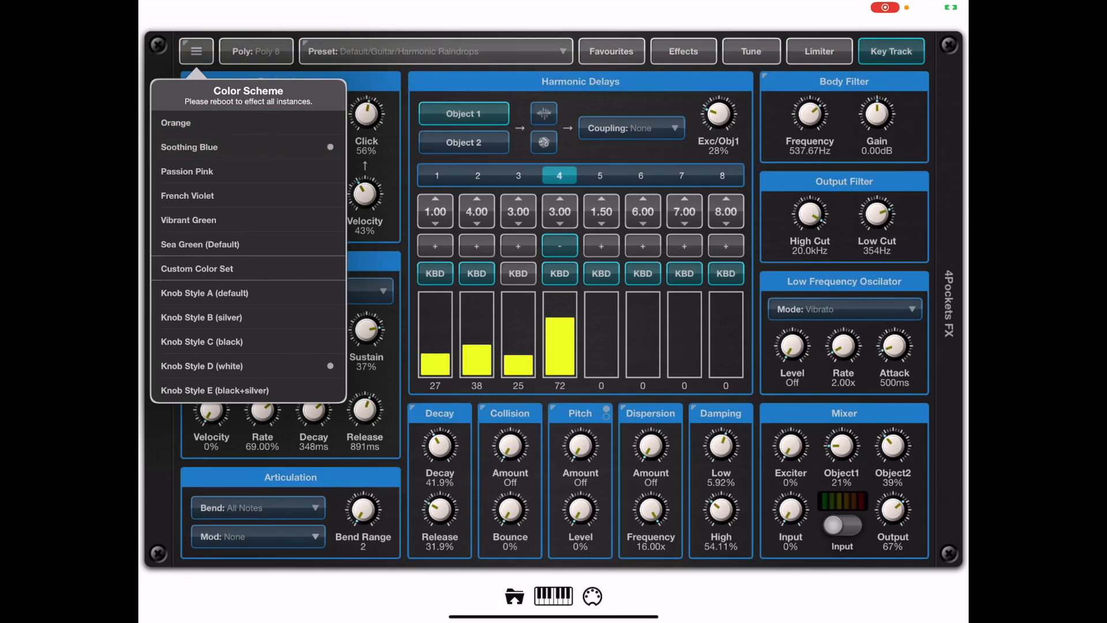
pyautogui.click(186, 170)
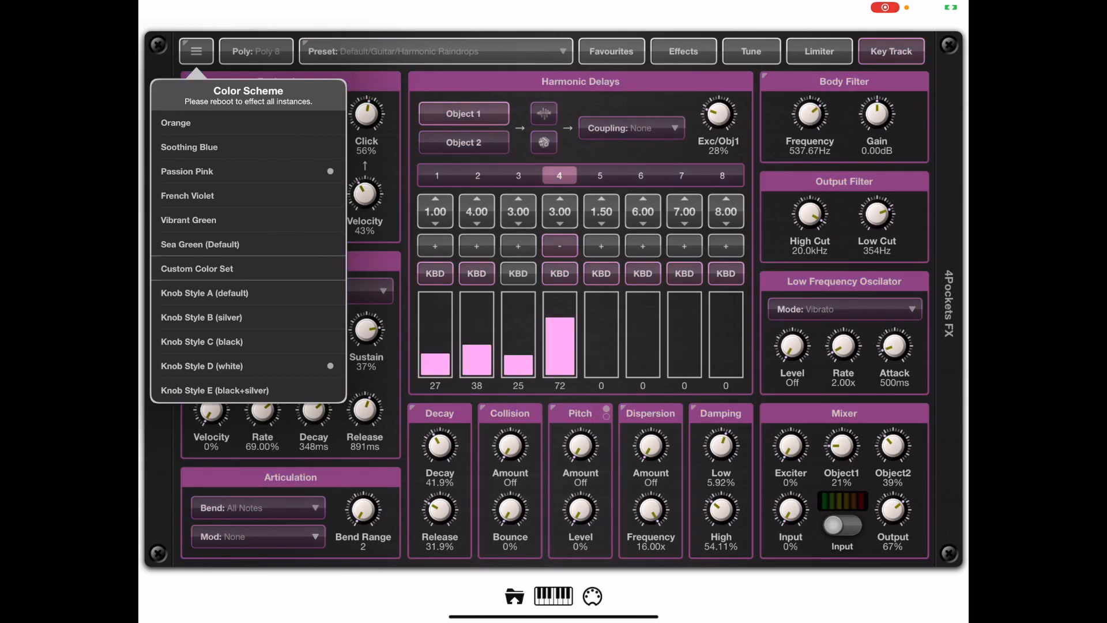
pyautogui.click(188, 220)
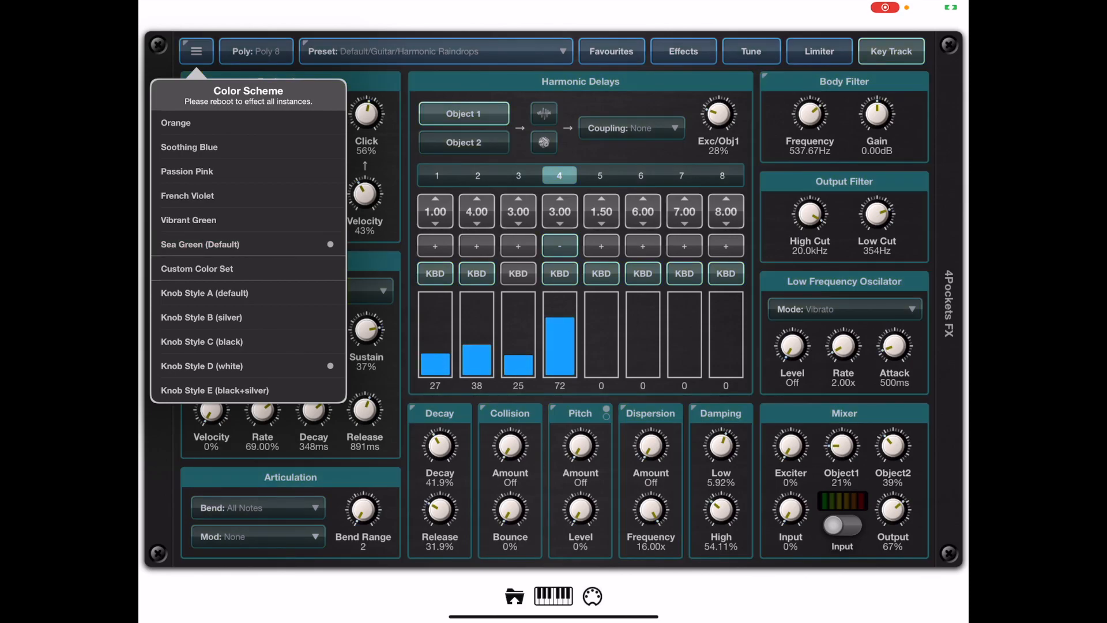
pyautogui.click(201, 317)
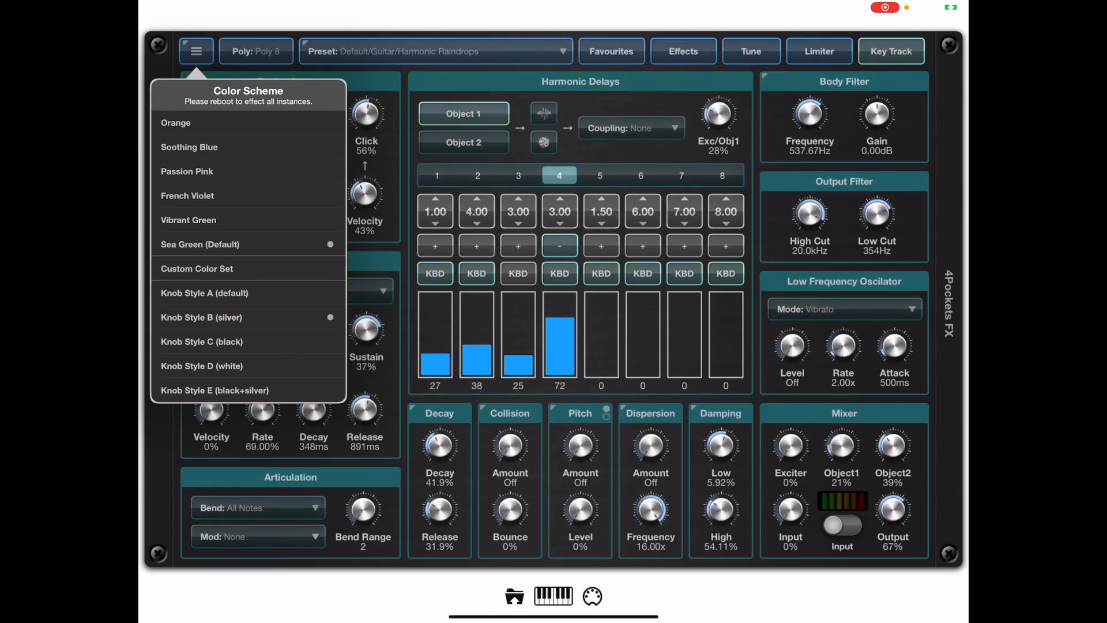
pyautogui.click(188, 147)
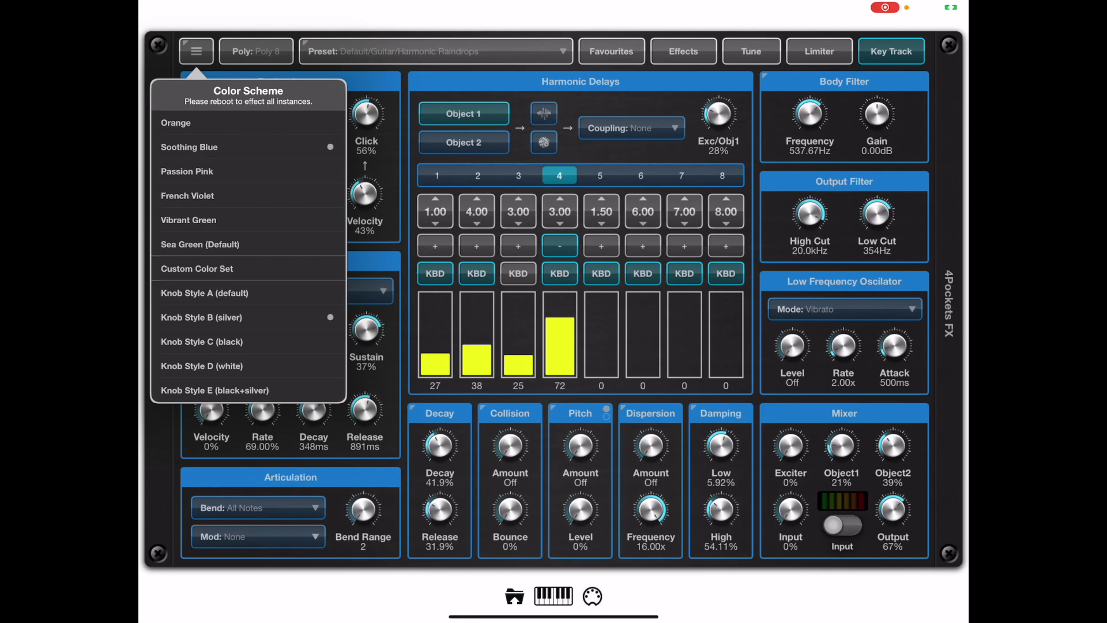
pyautogui.click(202, 365)
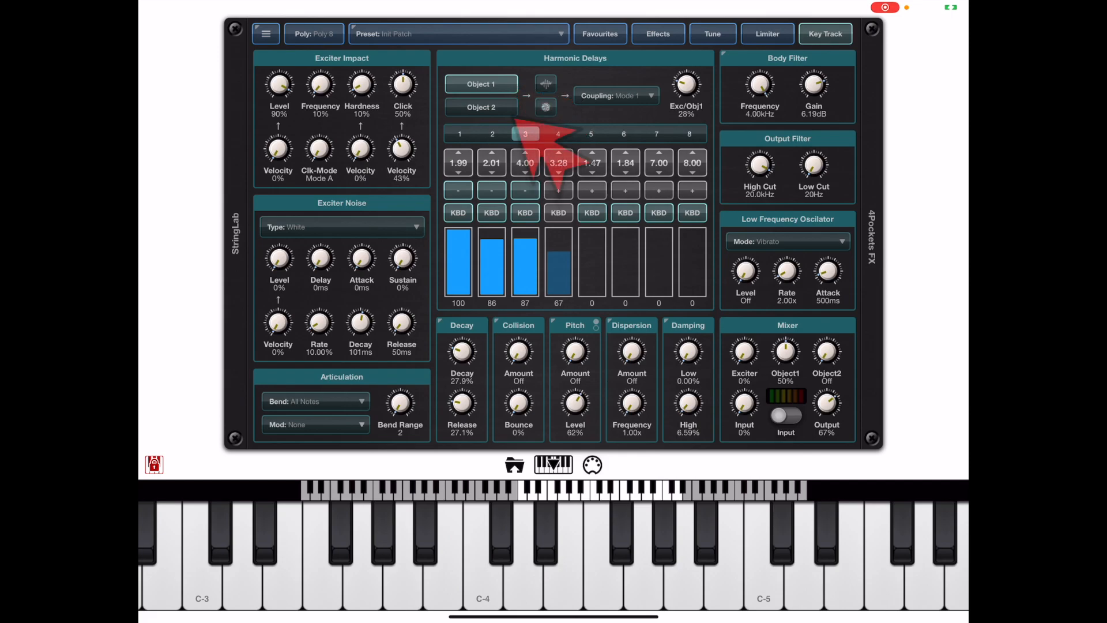
# Show Object 2's harmonics and reset to Init Patch, answering the confirmation prompt.
pyautogui.click(482, 108)
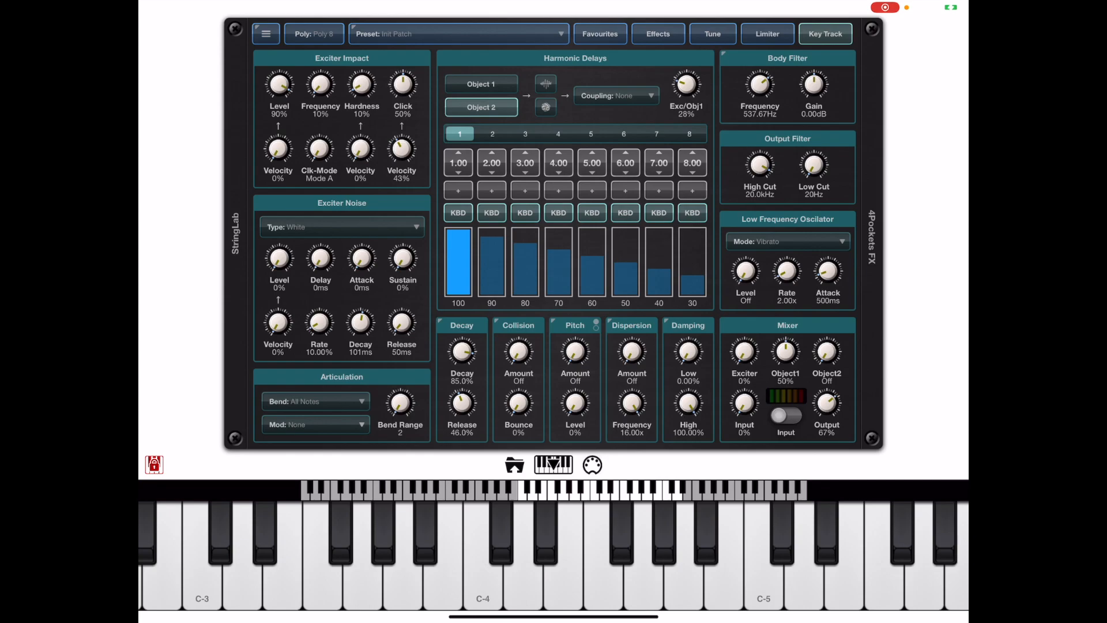
pyautogui.click(266, 33)
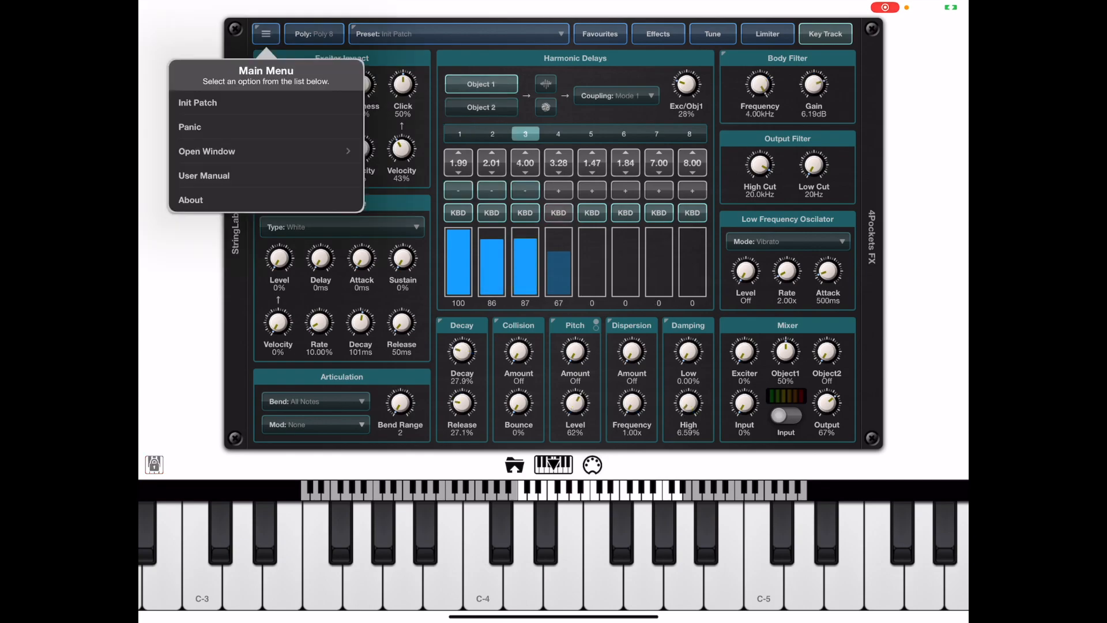
pyautogui.click(197, 103)
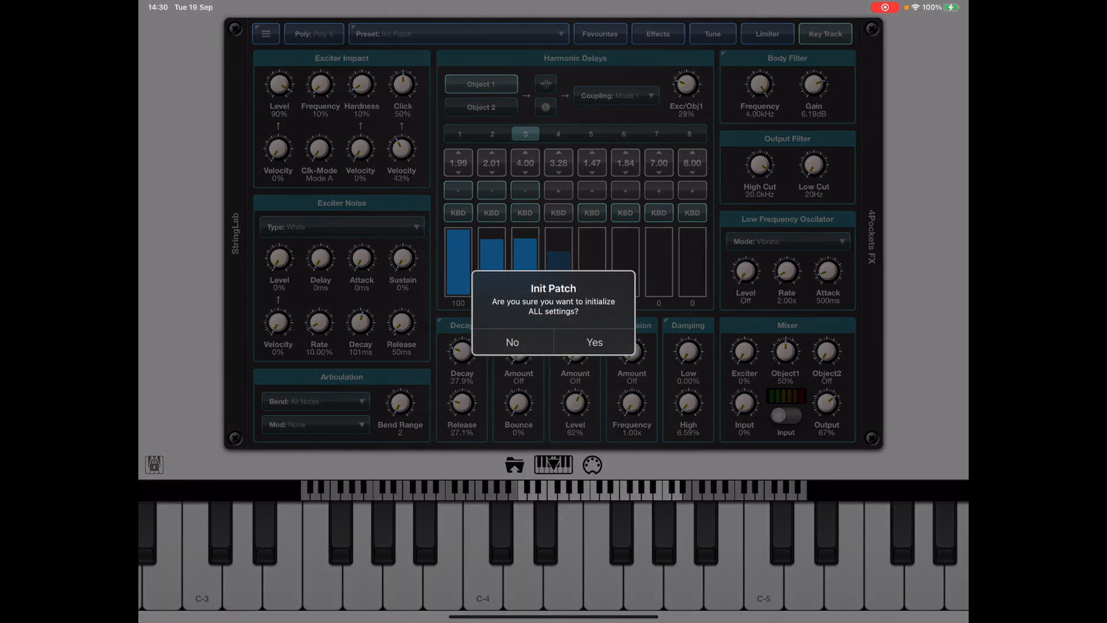
pyautogui.click(594, 343)
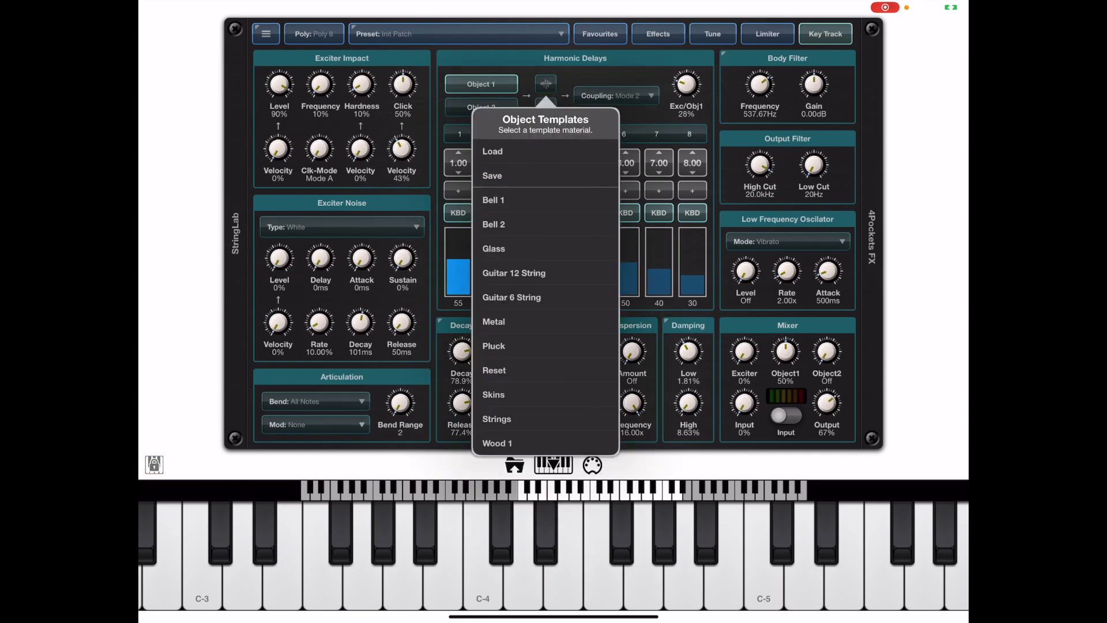
# Scroll the Object Templates list and start saving the object as template 'Wood 2'.
pyautogui.scroll(-3)
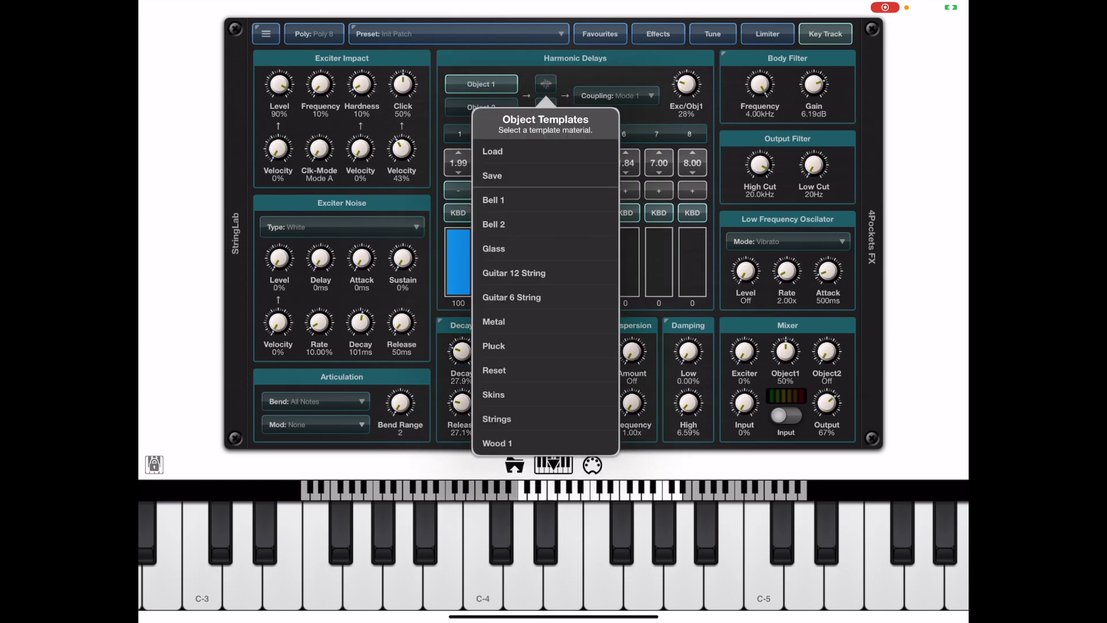
pyautogui.click(491, 176)
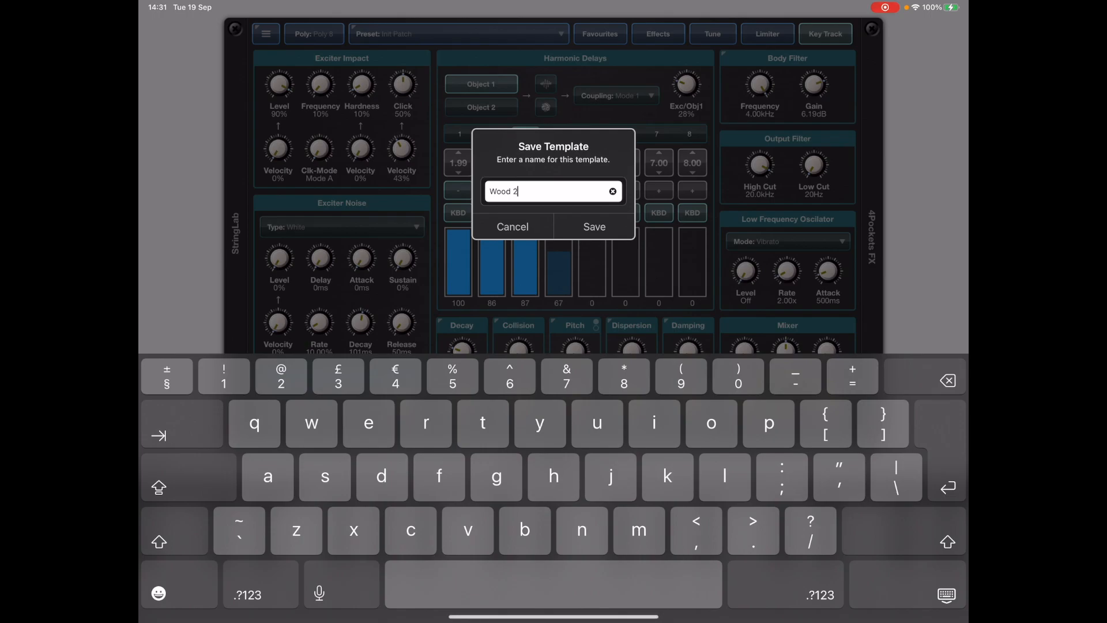
# Confirm saving the Wood 2 template and switch to Object 1's harmonic settings.
pyautogui.click(593, 226)
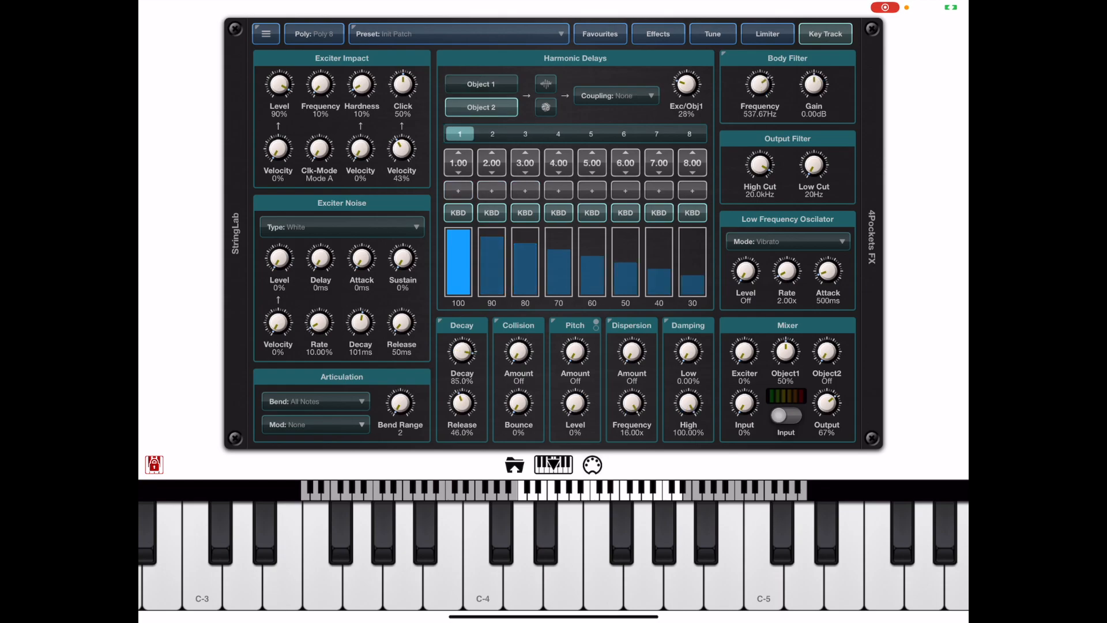
pyautogui.click(525, 133)
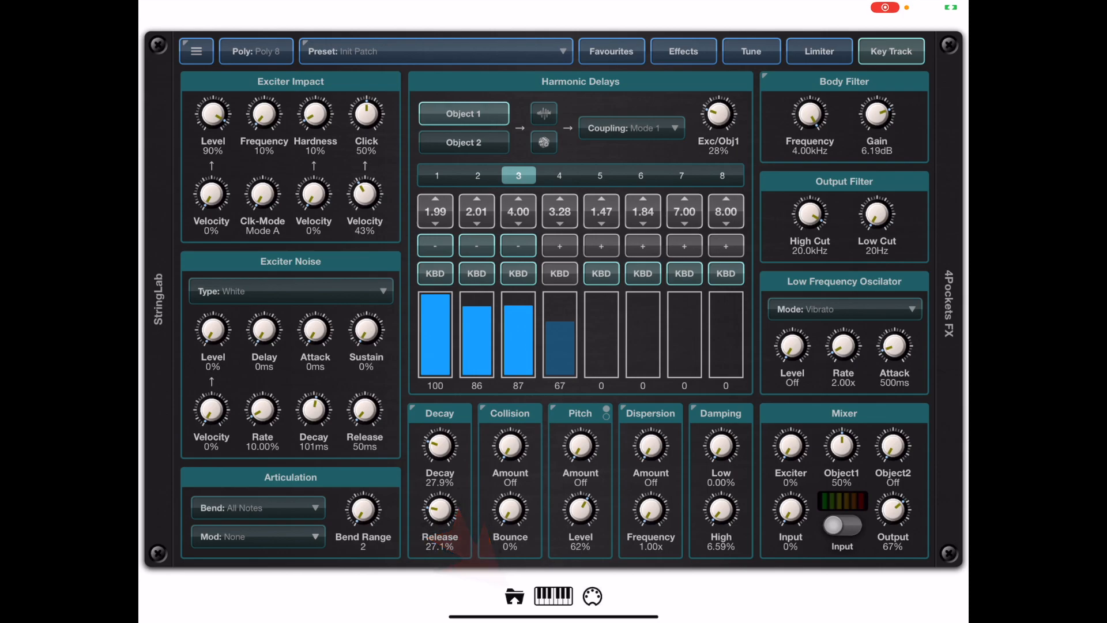
# Open Web Transfer and choose Object Templates to list the template files in a browser.
pyautogui.click(514, 595)
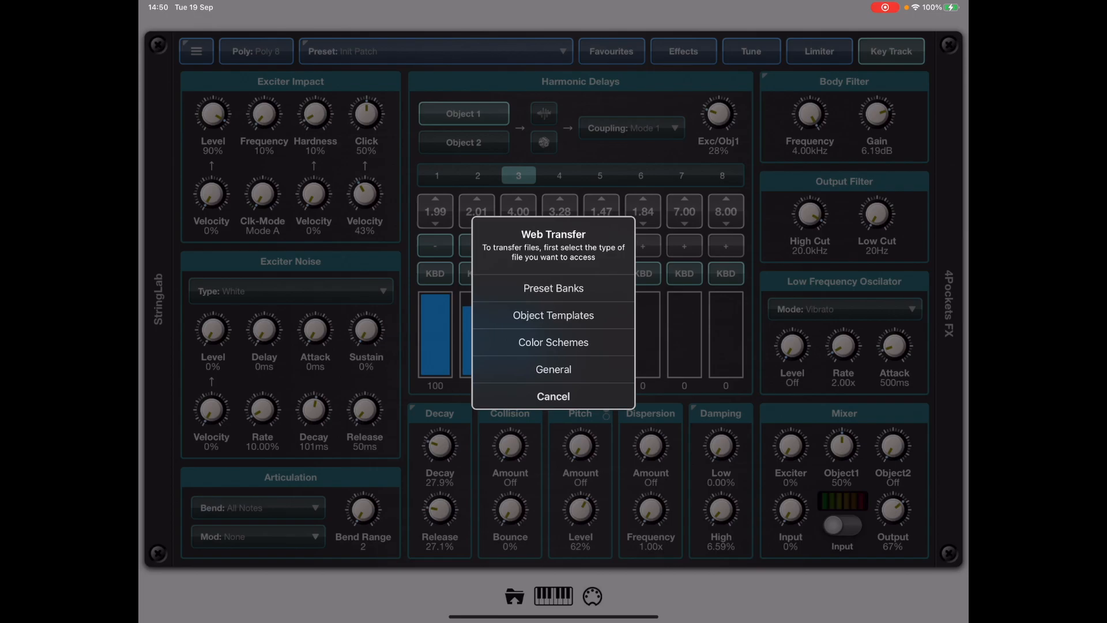
pyautogui.click(553, 368)
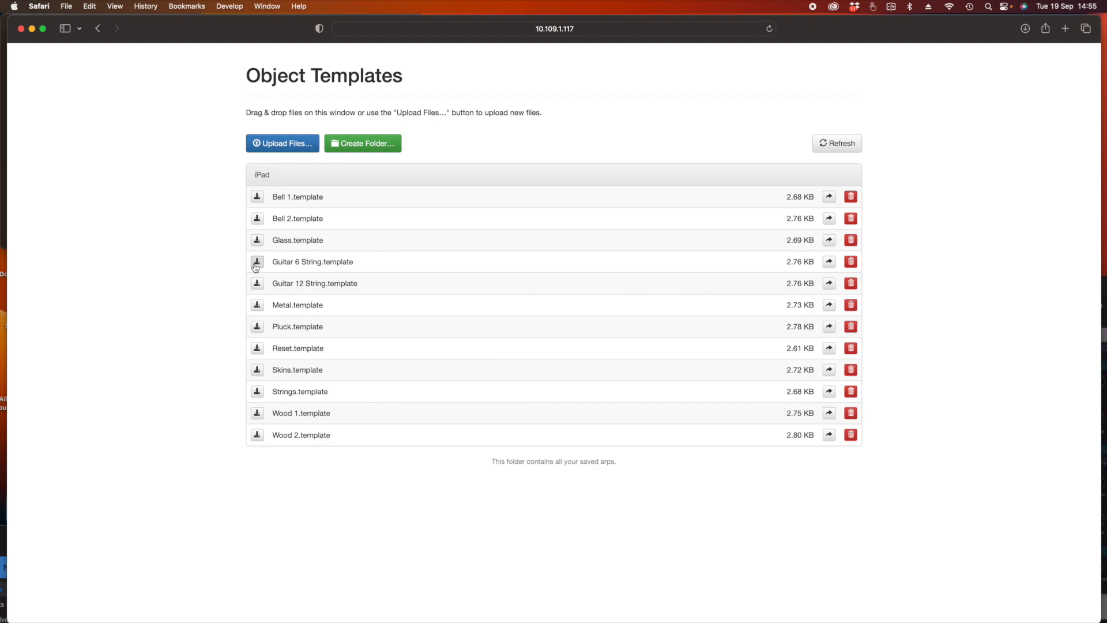
pyautogui.moveTo(822, 35)
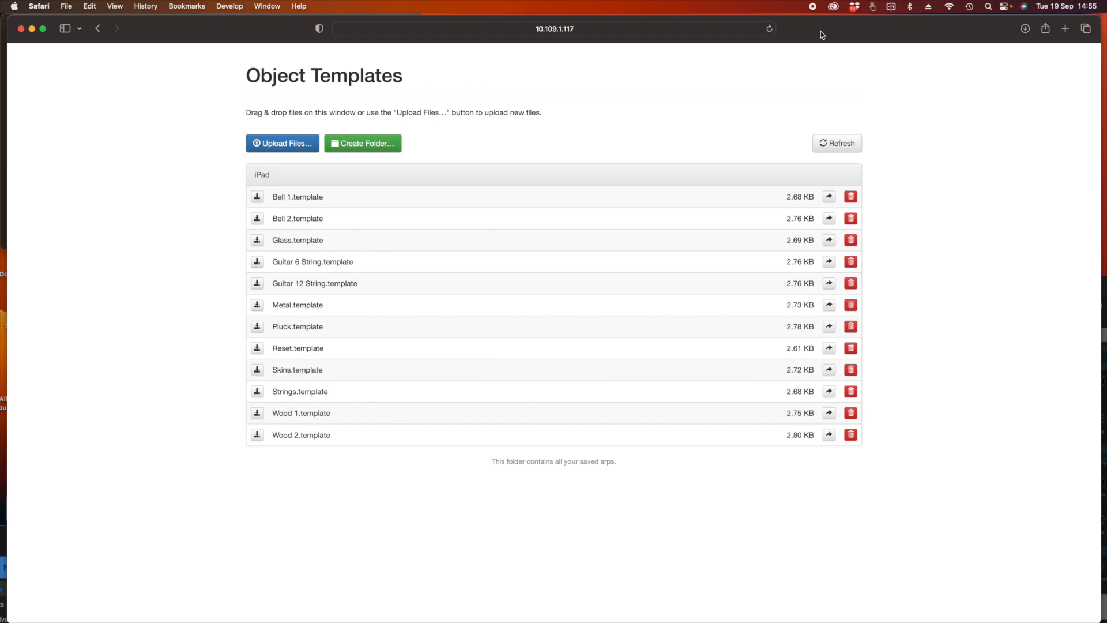